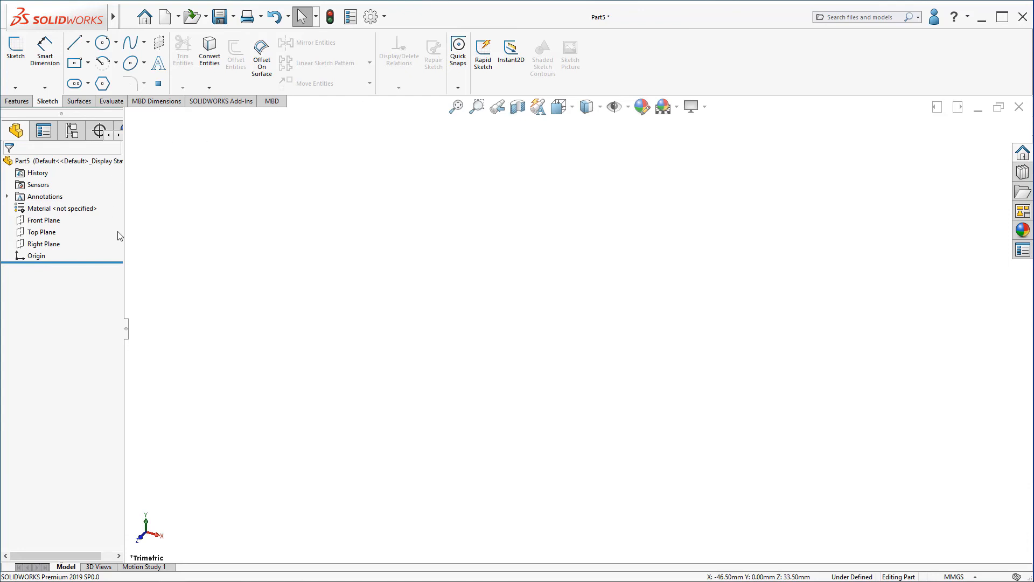
Begin Sketch1 on the Top Plane of the empty part.
click(44, 220)
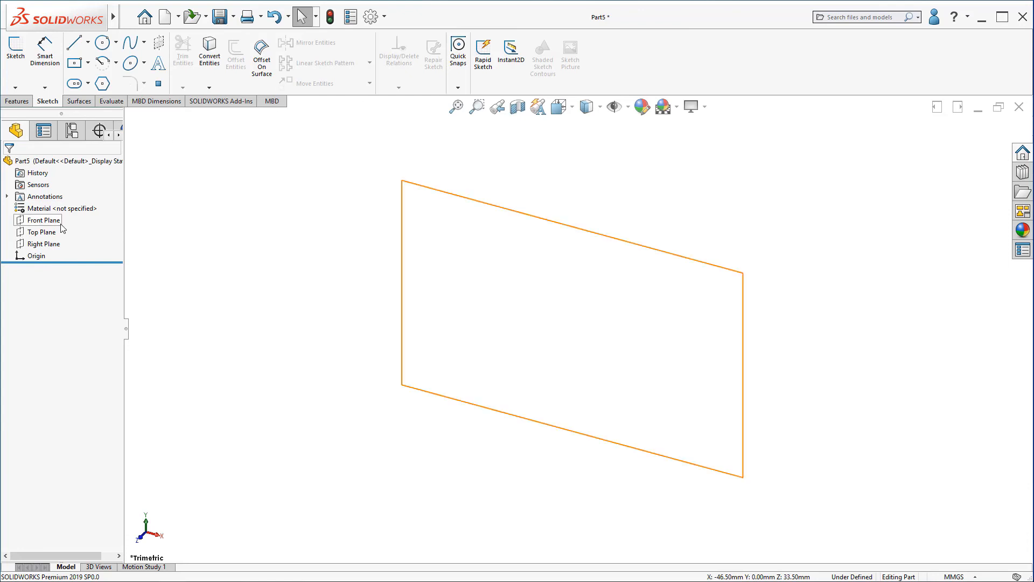
mouse_move(44, 228)
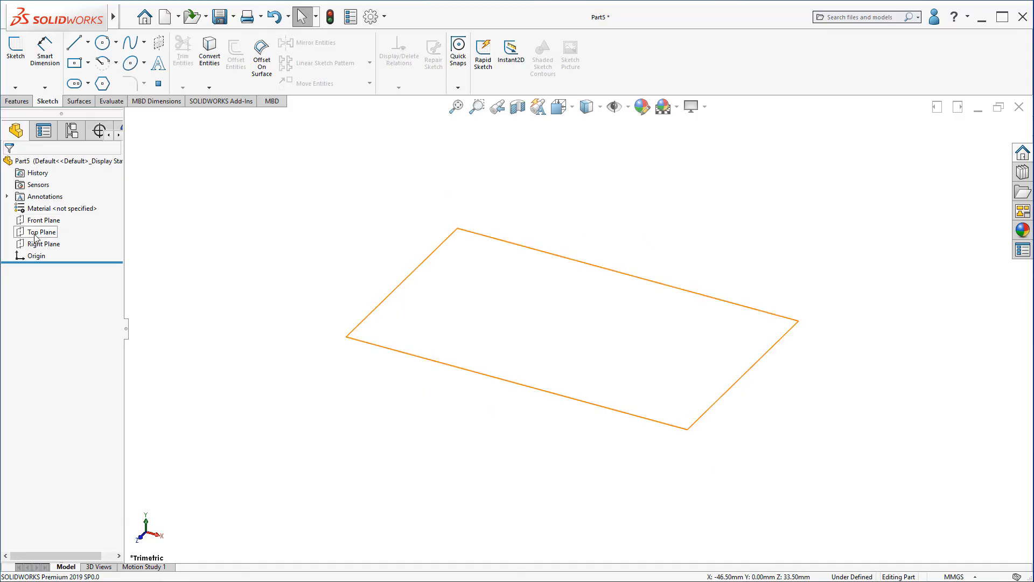
click(43, 232)
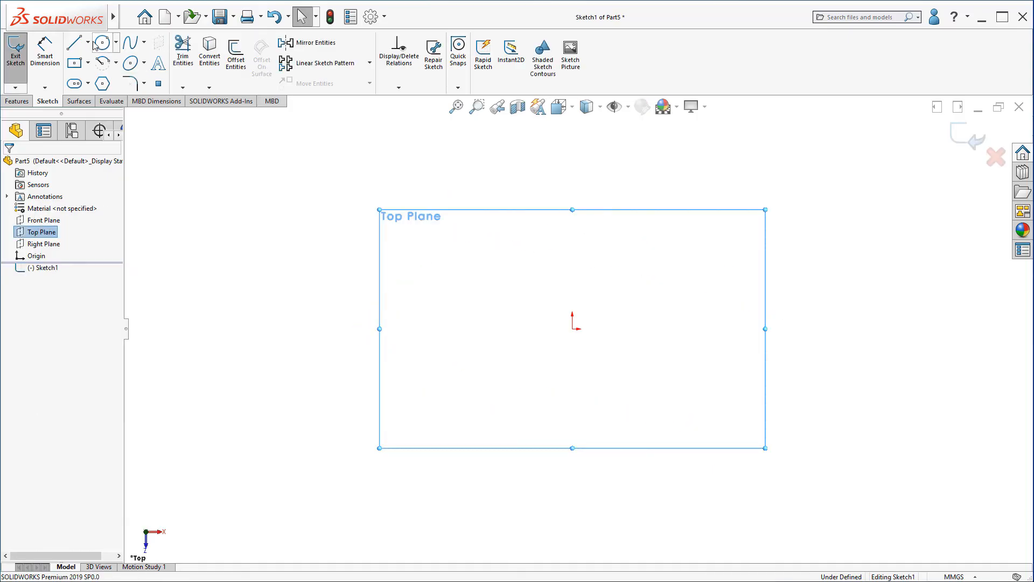
Draw a vertical construction centerline from the origin and the solid base line.
click(74, 42)
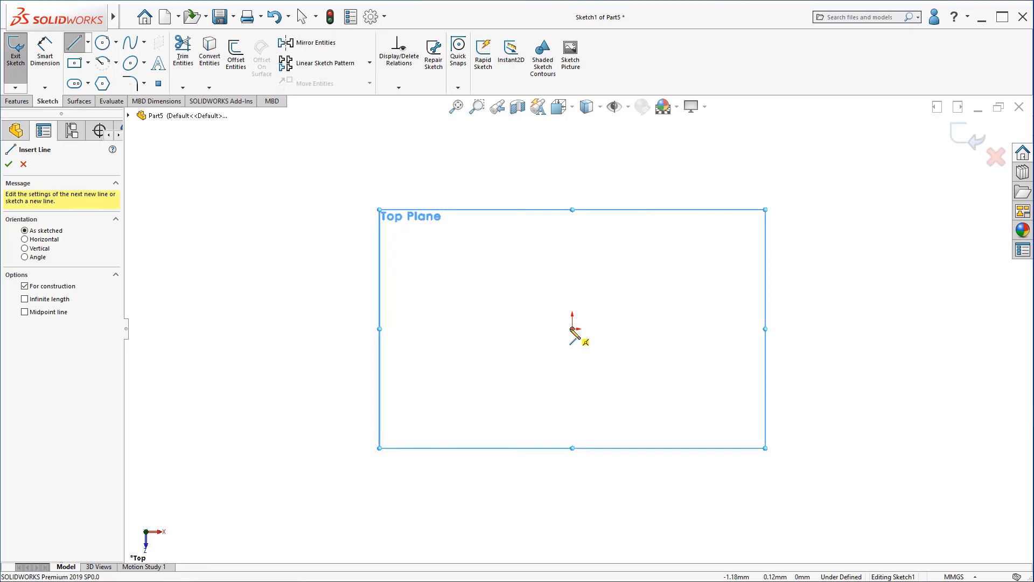
right_click(572, 328)
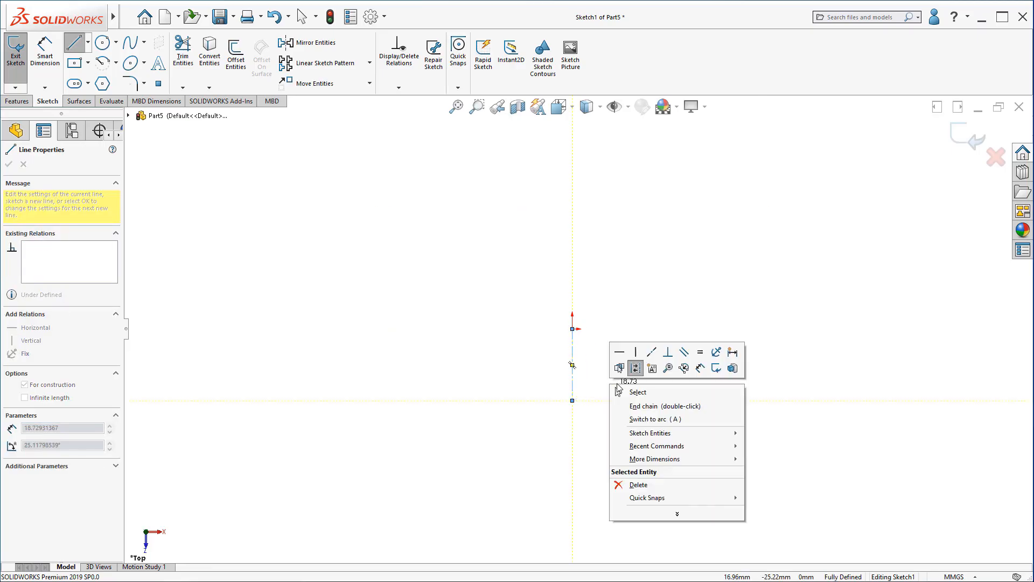
click(636, 392)
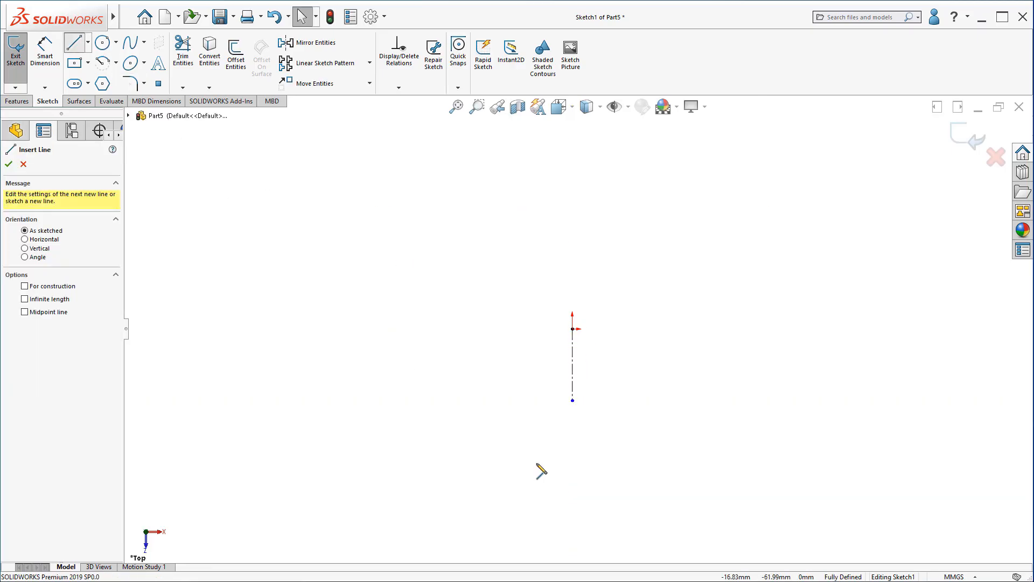
click(471, 403)
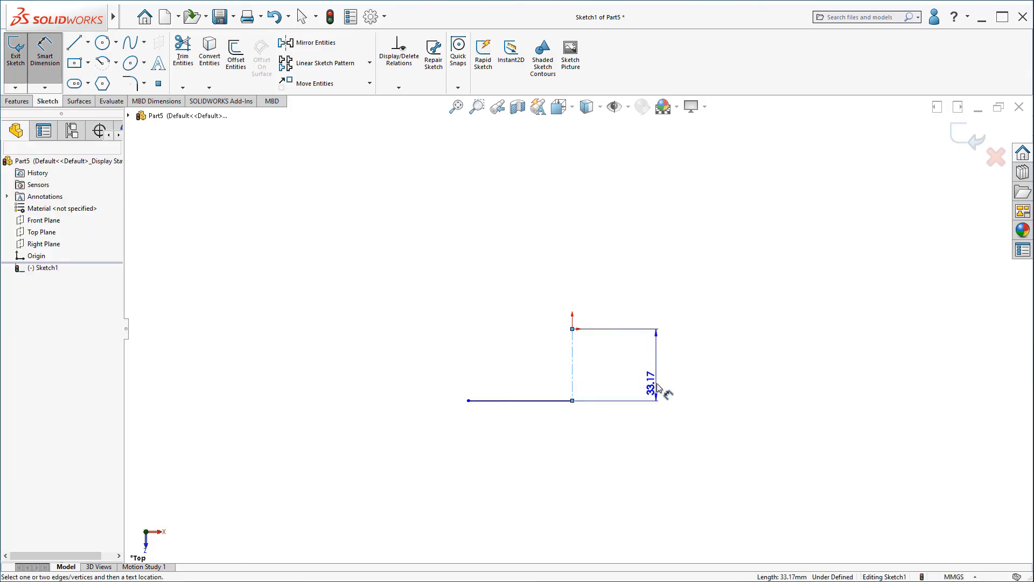
Dimension the centerline 37 mm tall and the base line 100 mm wide.
click(645, 382)
text(37)
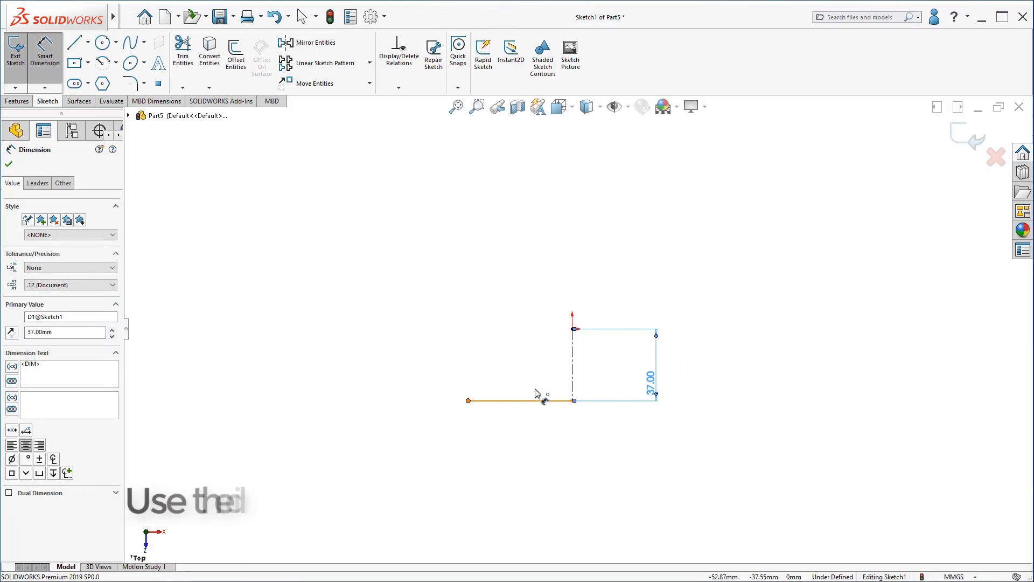
click(573, 401)
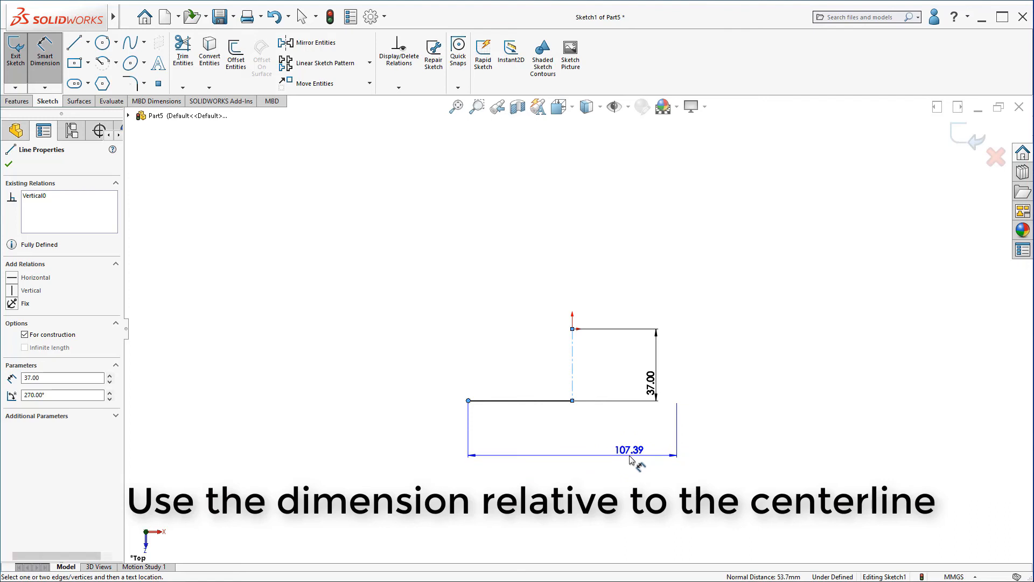
click(628, 450)
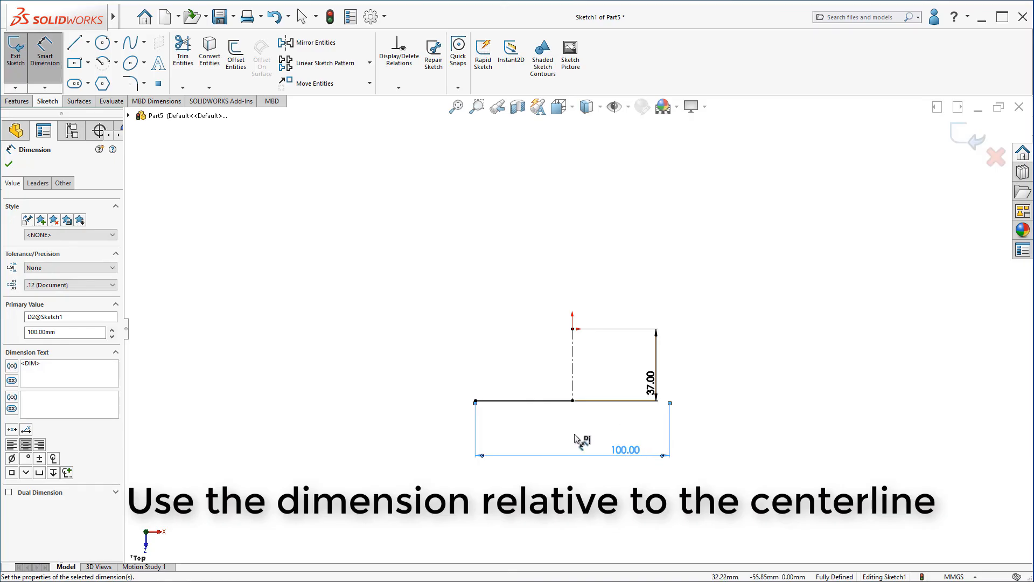
mouse_move(520, 417)
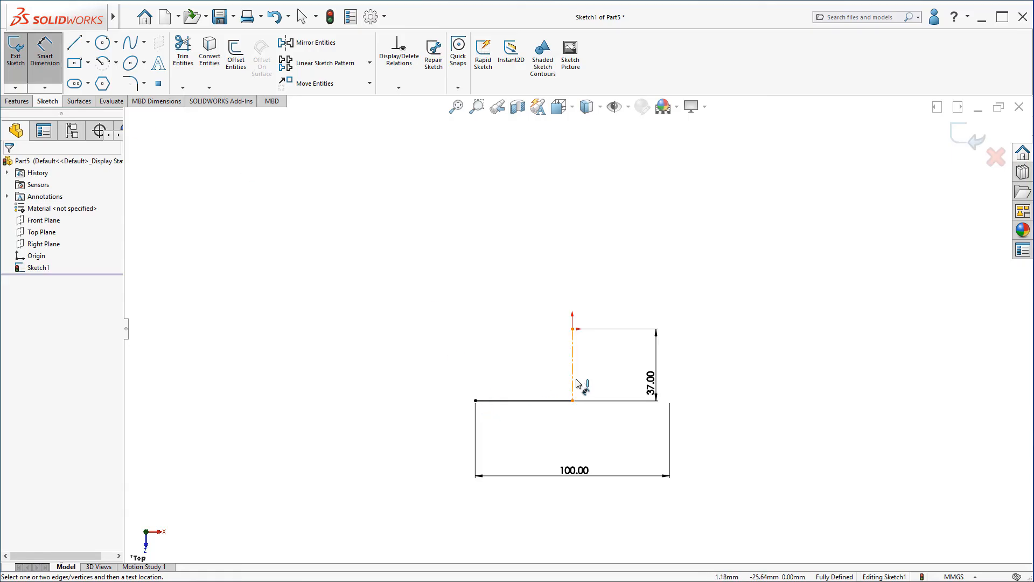
Draw two circles resting on the base line.
click(101, 42)
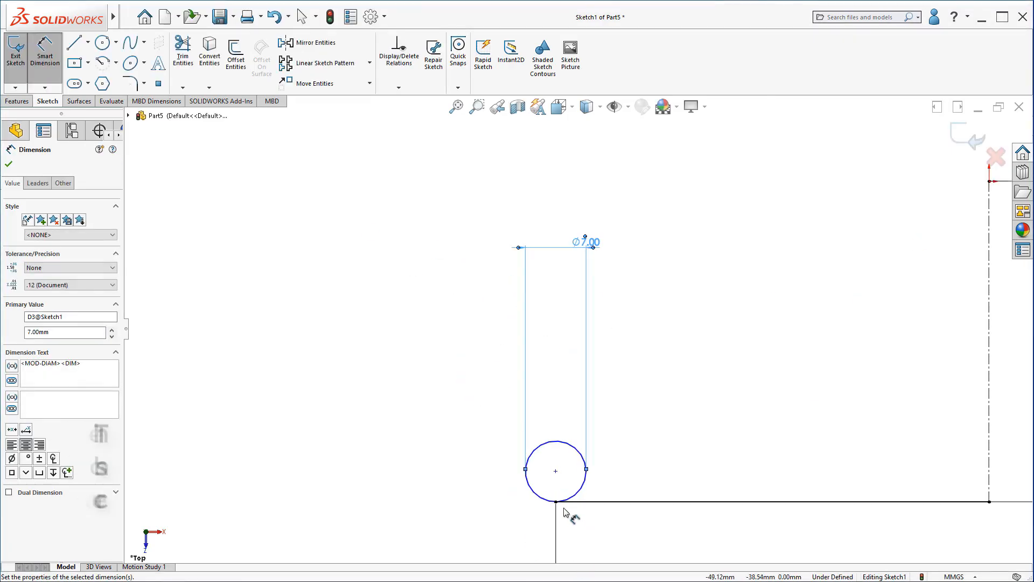
click(555, 503)
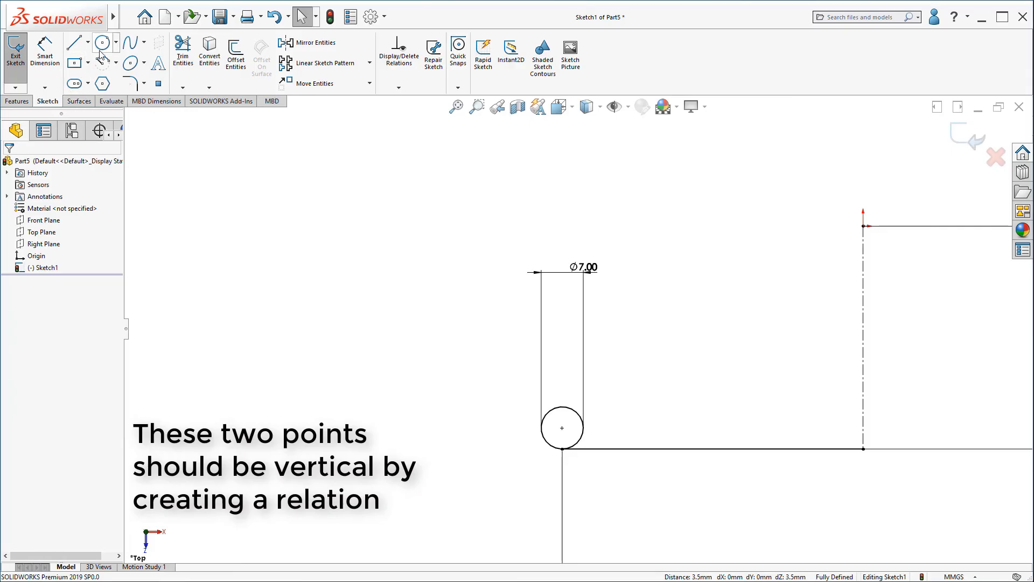
click(101, 42)
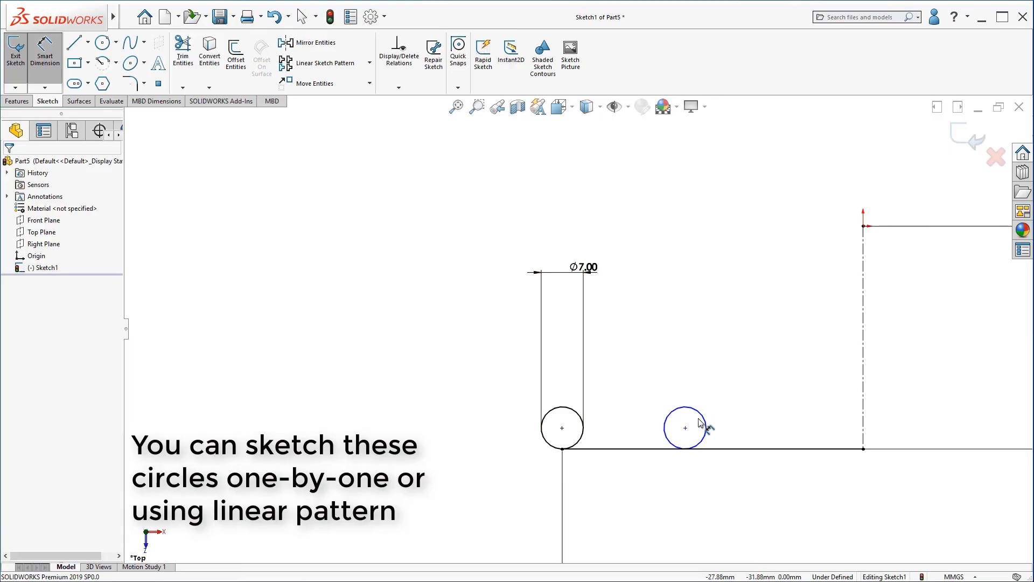
Dimension the second circle Ø7 mm and 44 mm from the centerline.
click(685, 428)
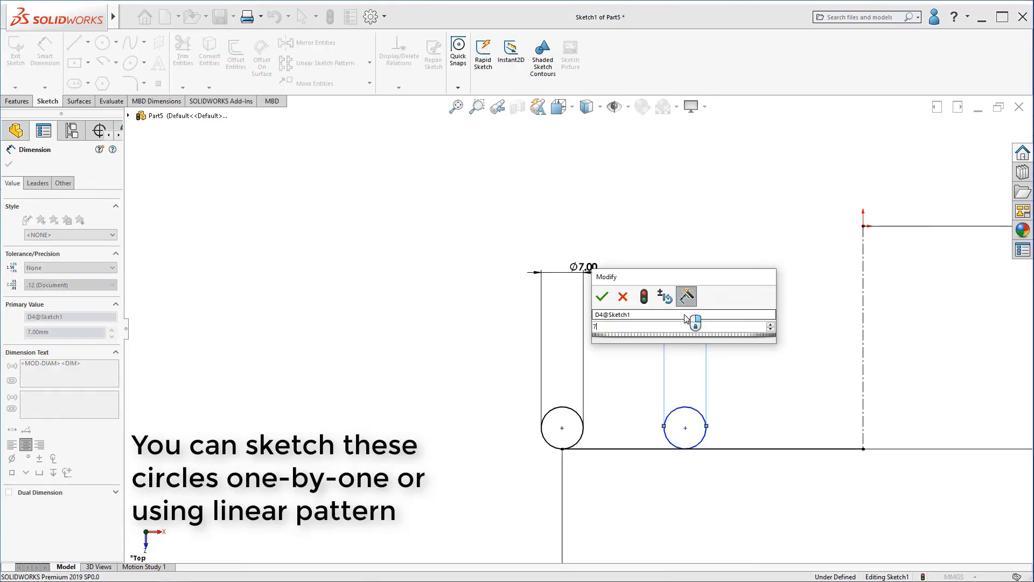
click(601, 296)
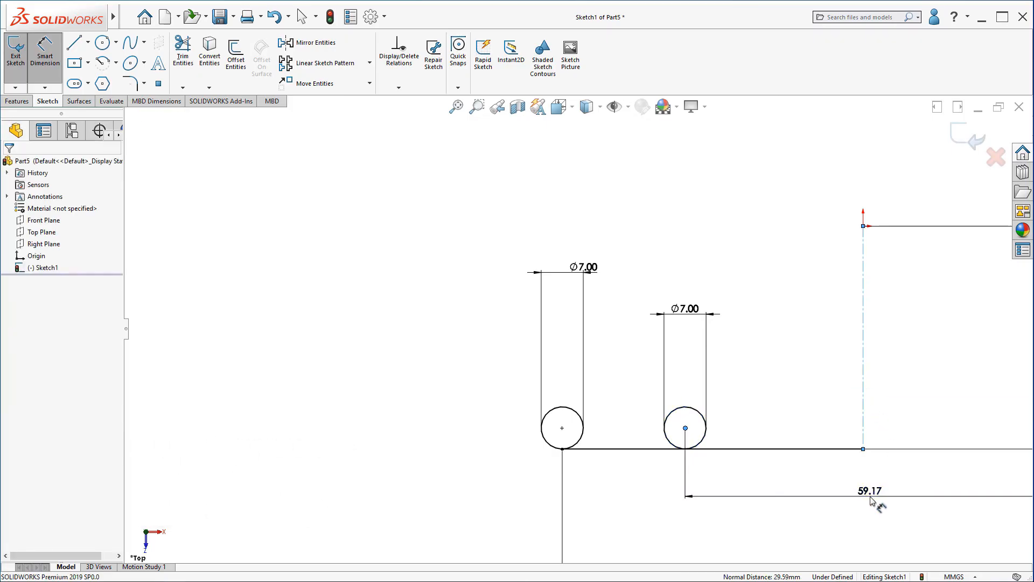
click(870, 491)
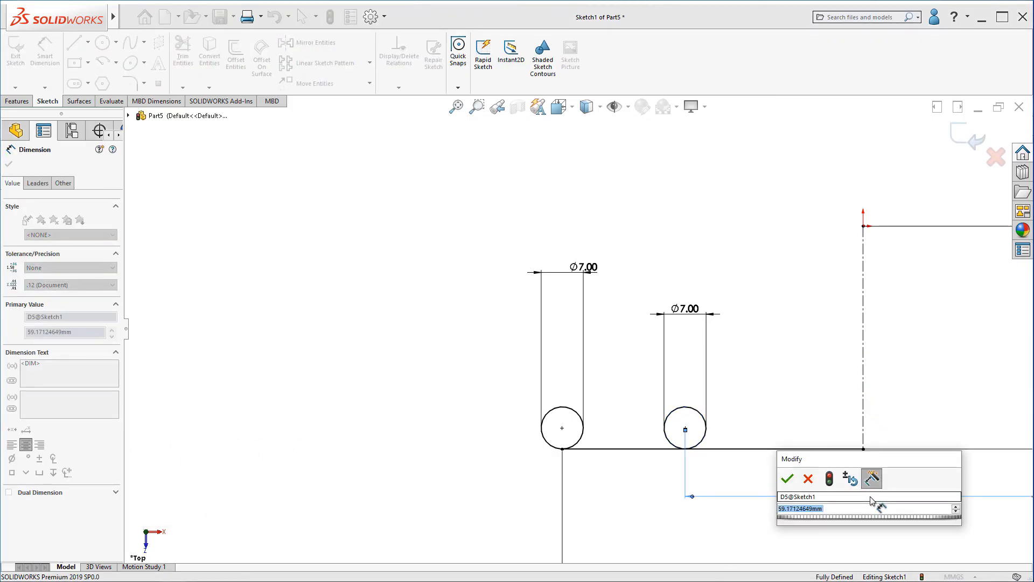
click(787, 479)
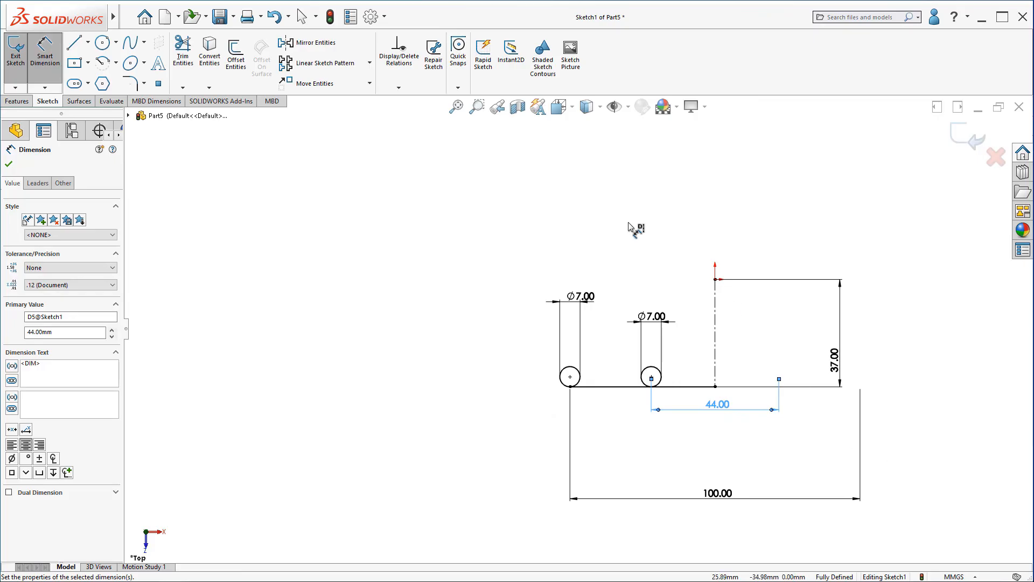
Linear-pattern the second circle into 3 instances spaced 7 mm.
click(324, 63)
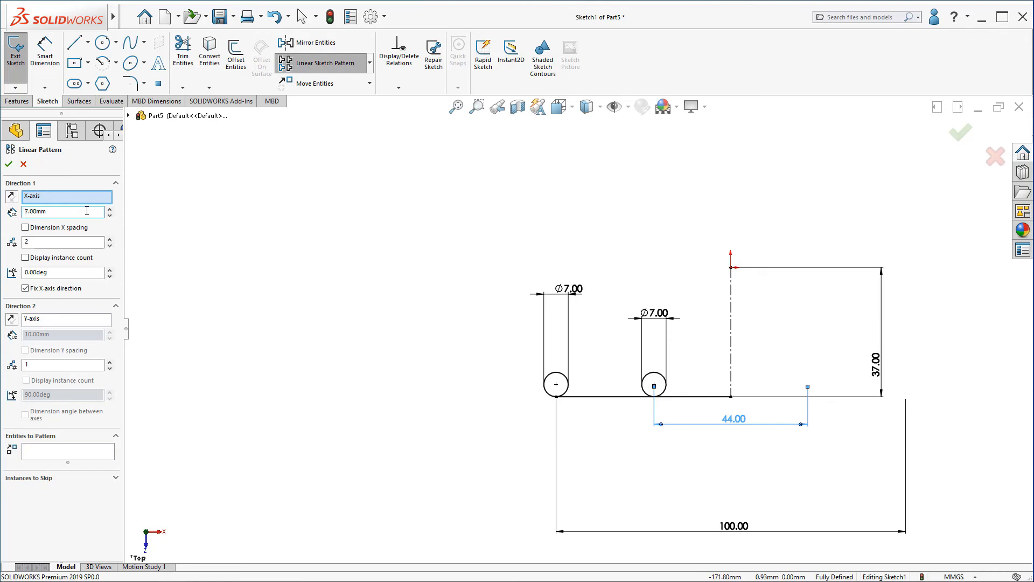
click(110, 238)
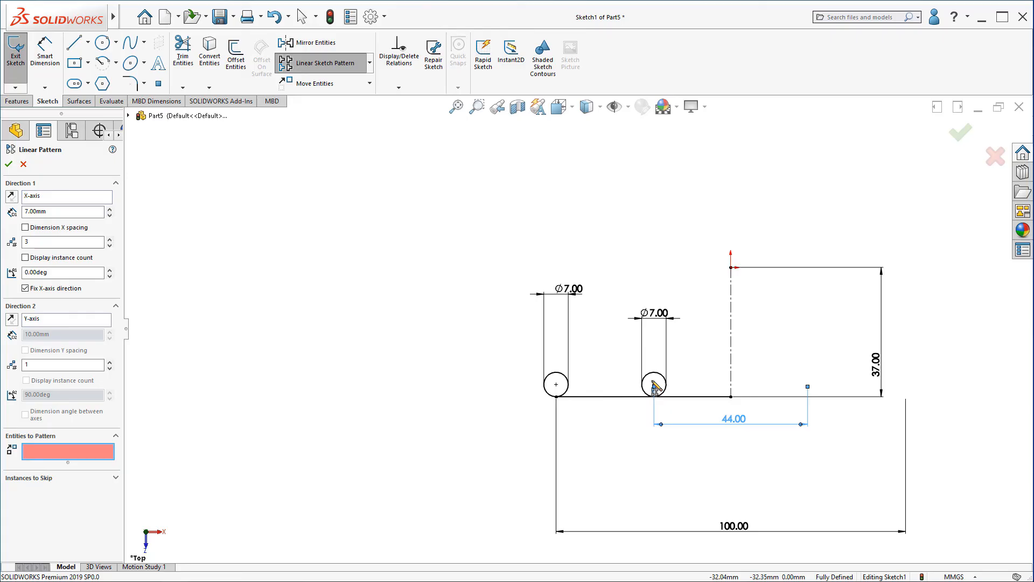
click(653, 385)
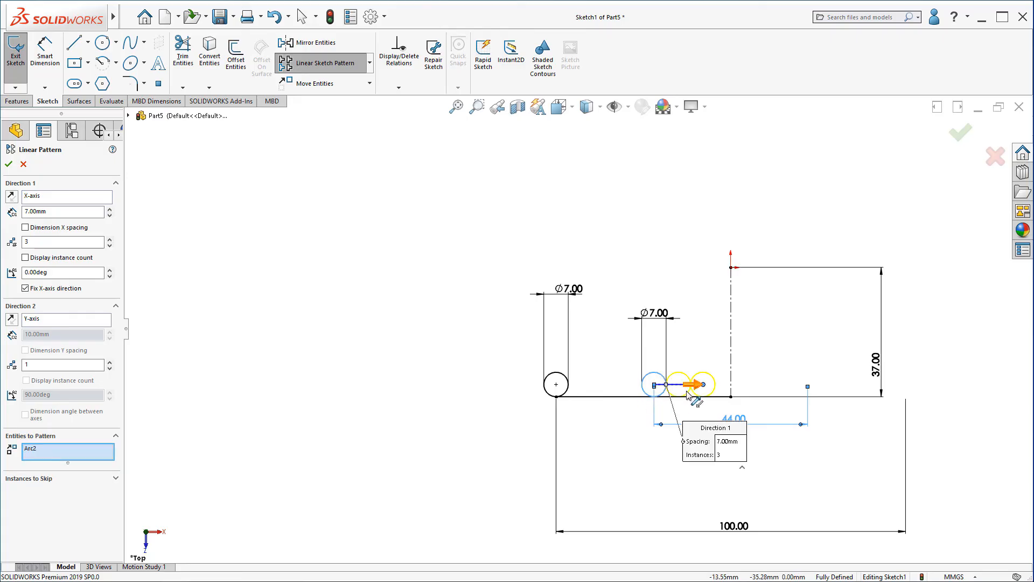
click(8, 163)
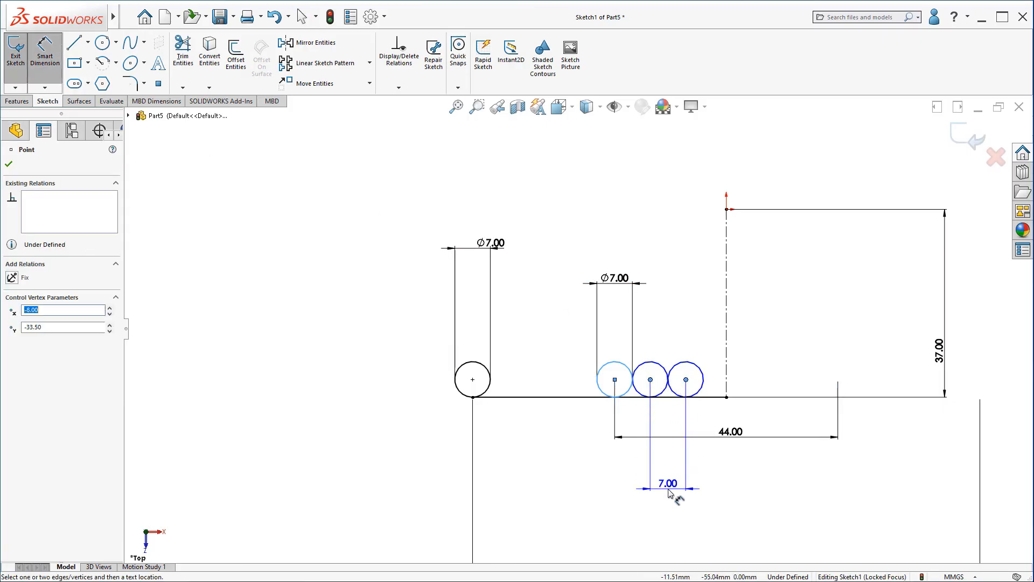
Dimension the gap between the patterned circles to 7 mm so they touch.
click(667, 489)
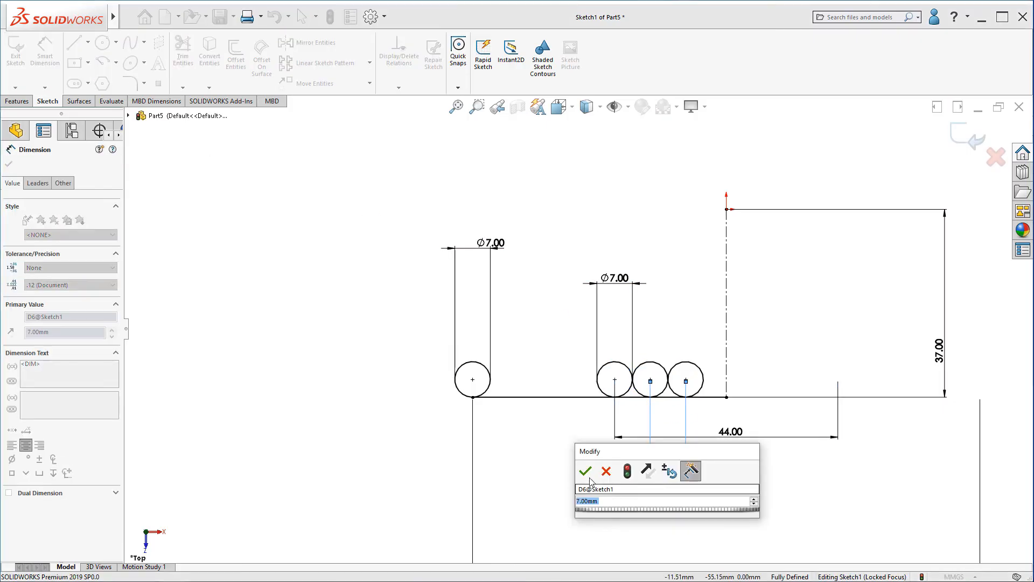
click(584, 471)
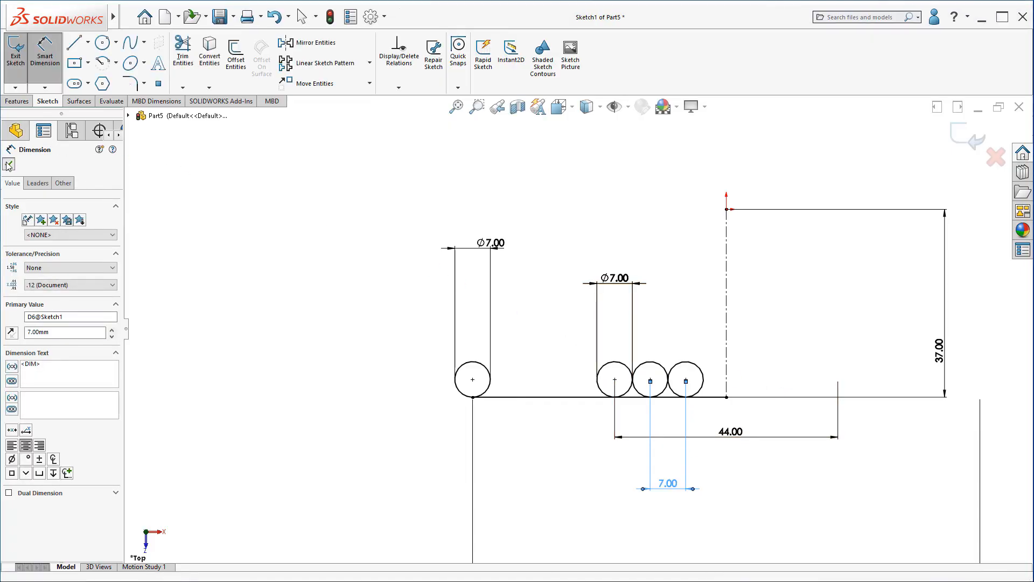
click(9, 164)
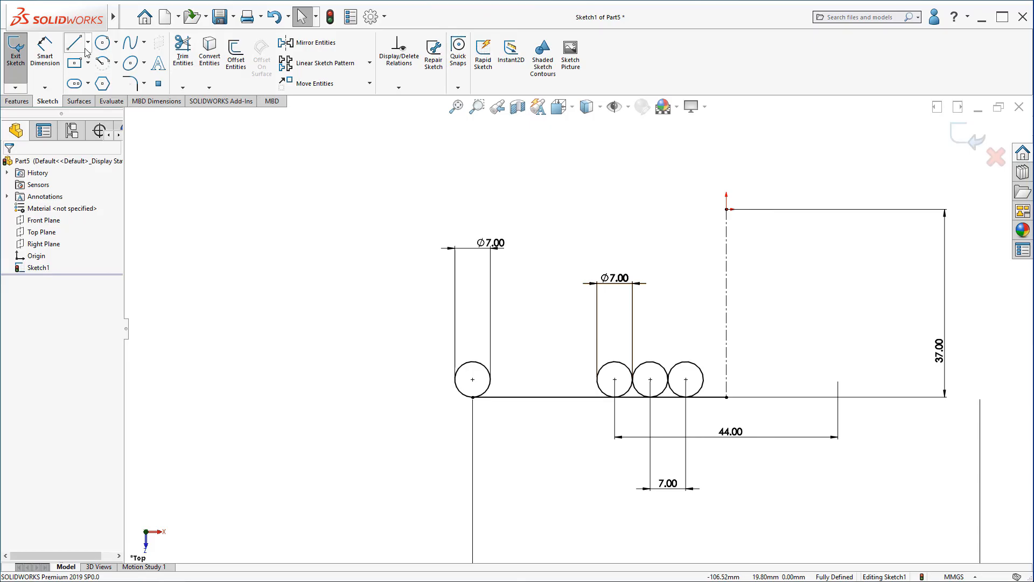
Draw a horizontal line from the left circle's centre height to the row of three.
click(74, 42)
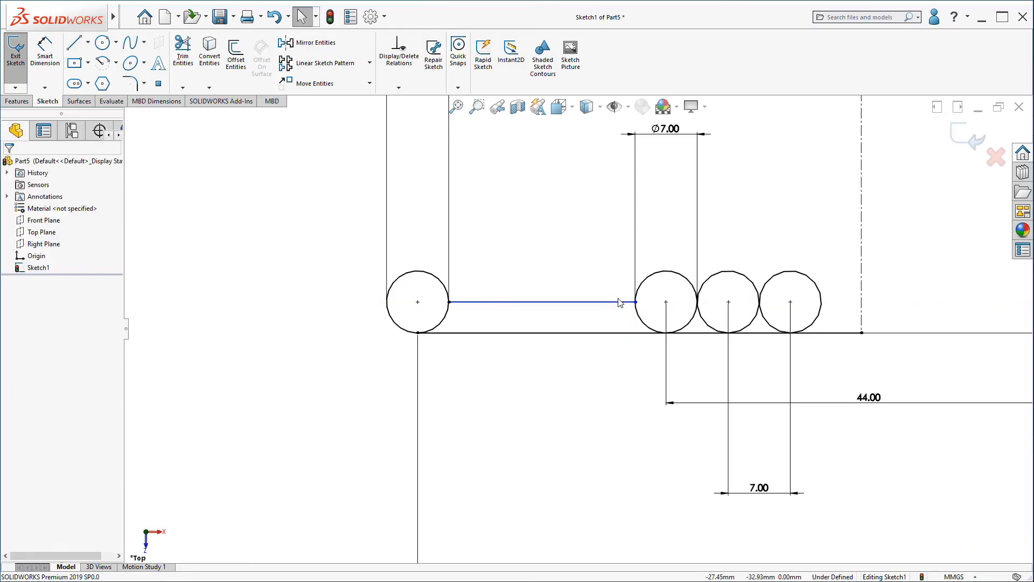
mouse_move(619, 276)
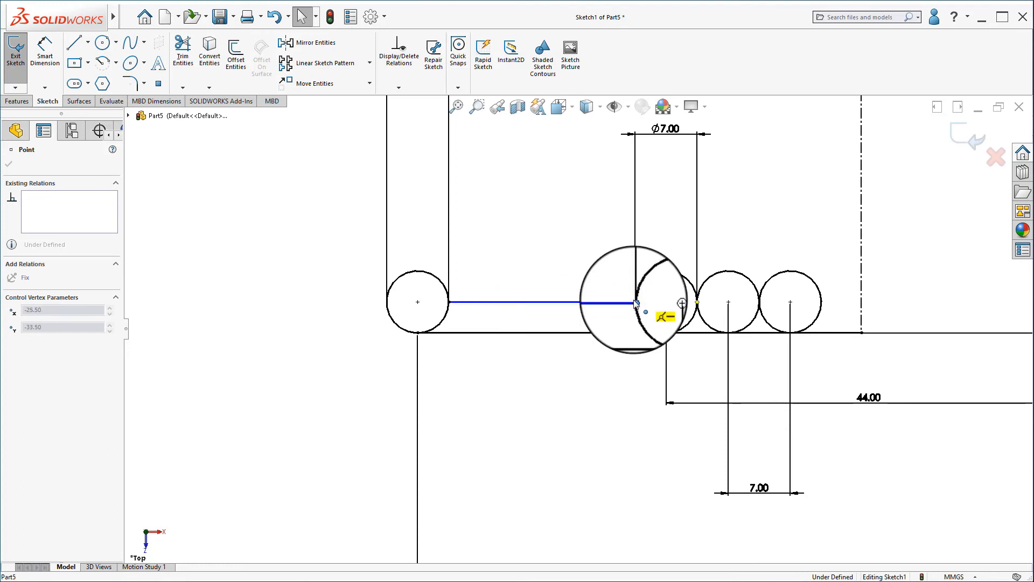
mouse_move(635, 304)
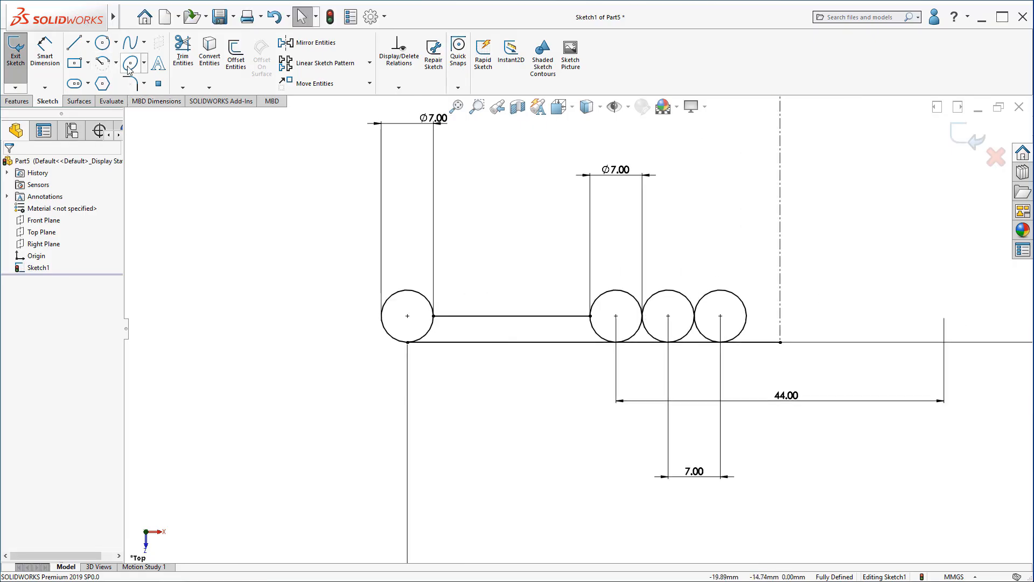
mouse_move(131, 62)
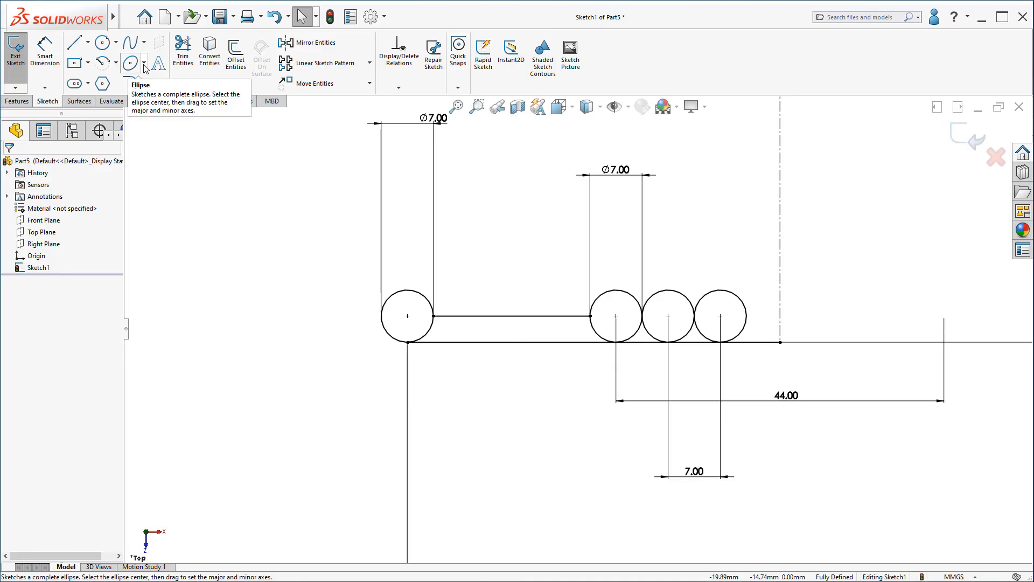
Draw a partial-ellipse arc from the toes to the centreline top, dimensioned 30 mm from the toe circle.
click(142, 62)
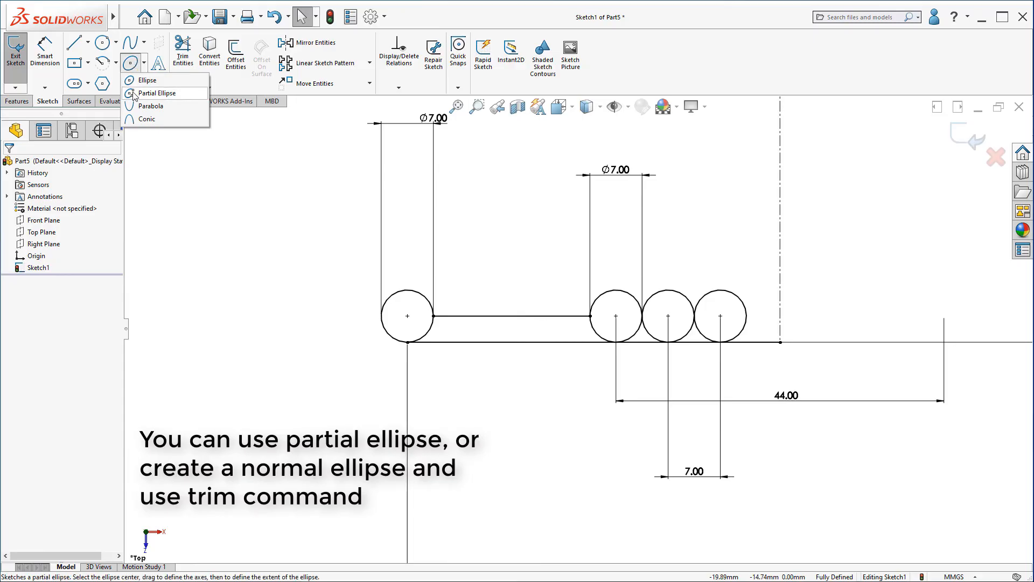
click(146, 80)
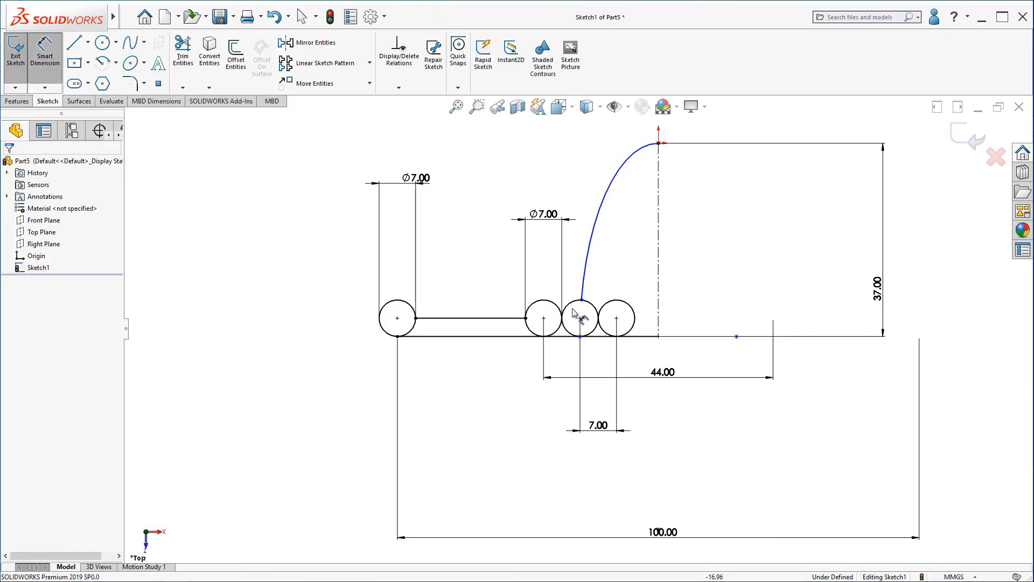
click(657, 231)
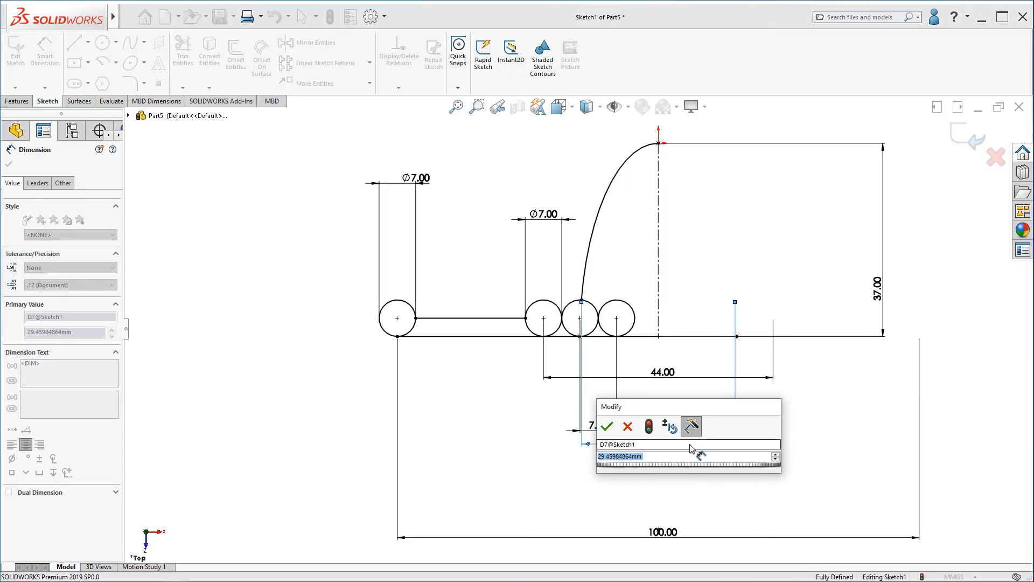
click(606, 427)
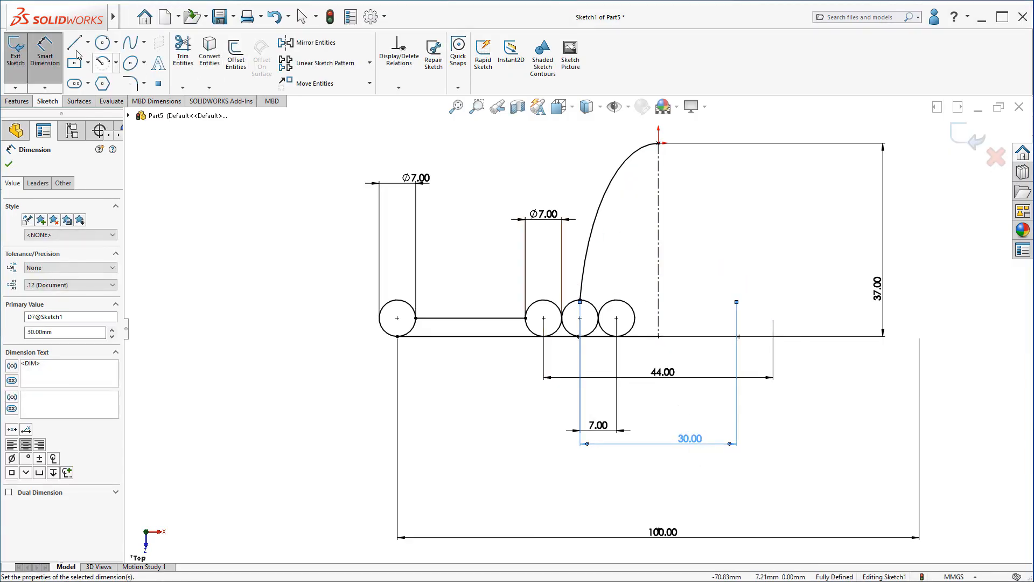
Draw a vertical line down the centreline from the arc top.
click(73, 42)
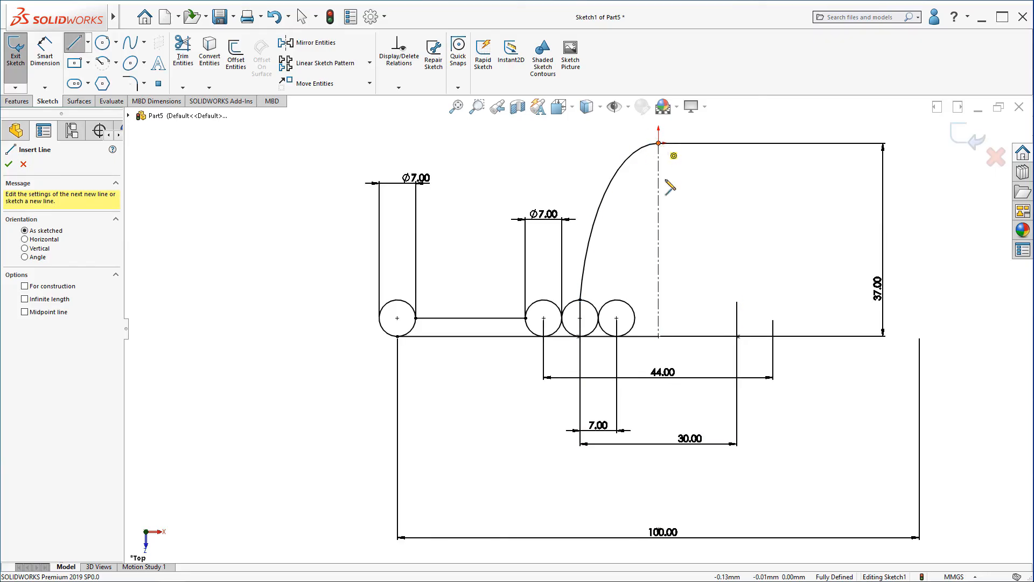
click(9, 164)
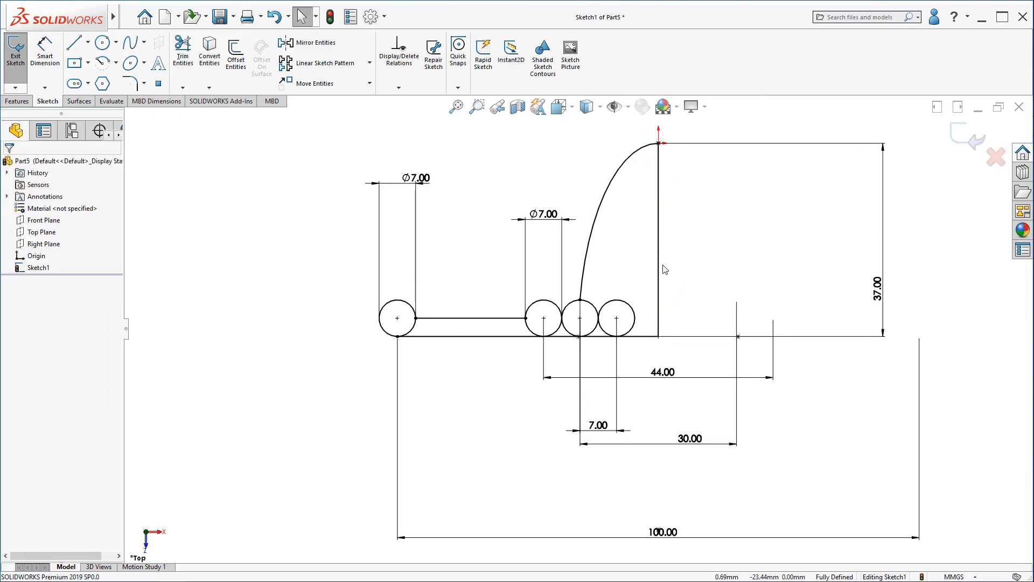
mouse_move(552, 293)
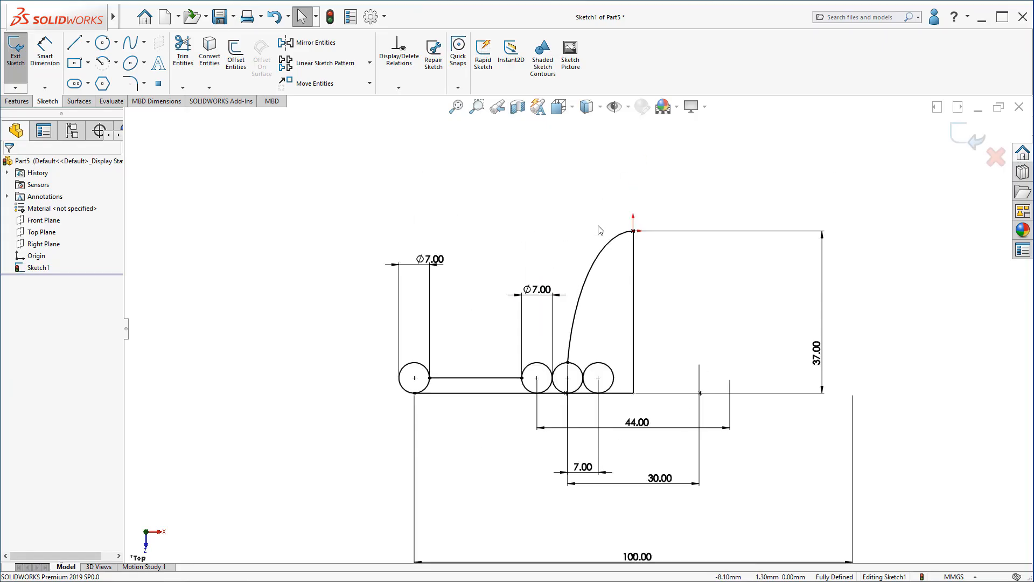
Extend the construction centreline upward and add a reference point at its top.
scroll(down, 3)
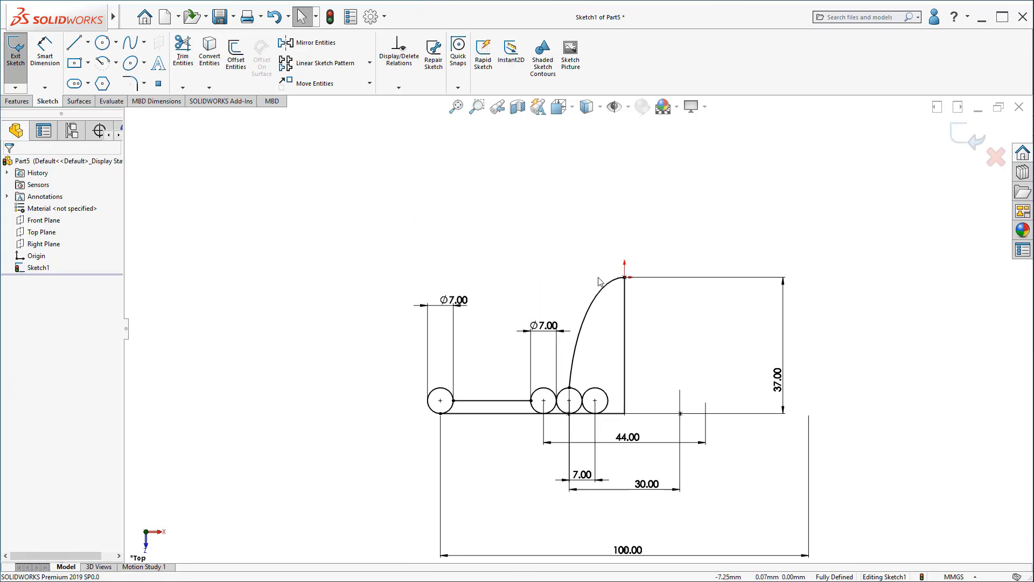
click(580, 330)
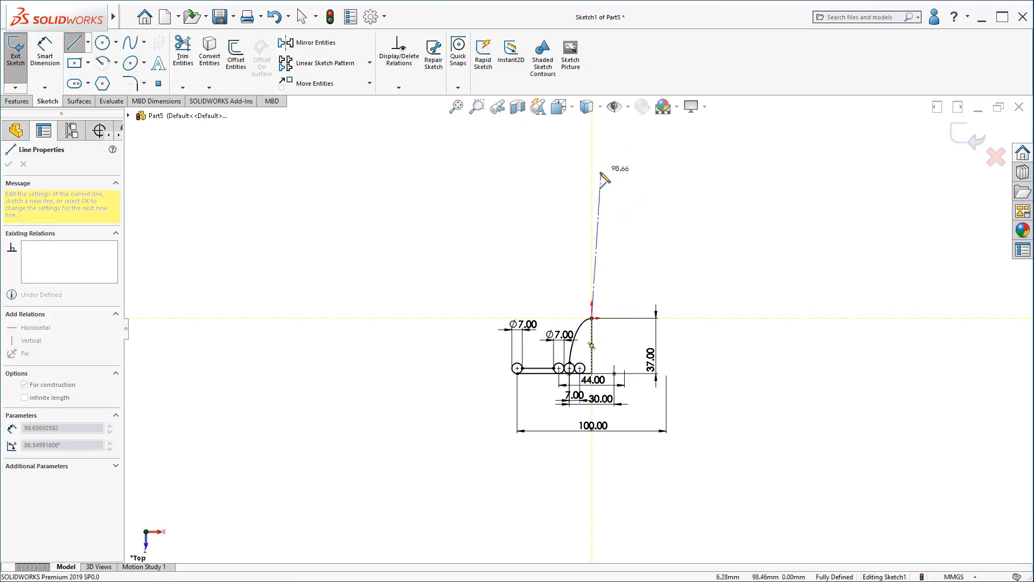
click(9, 163)
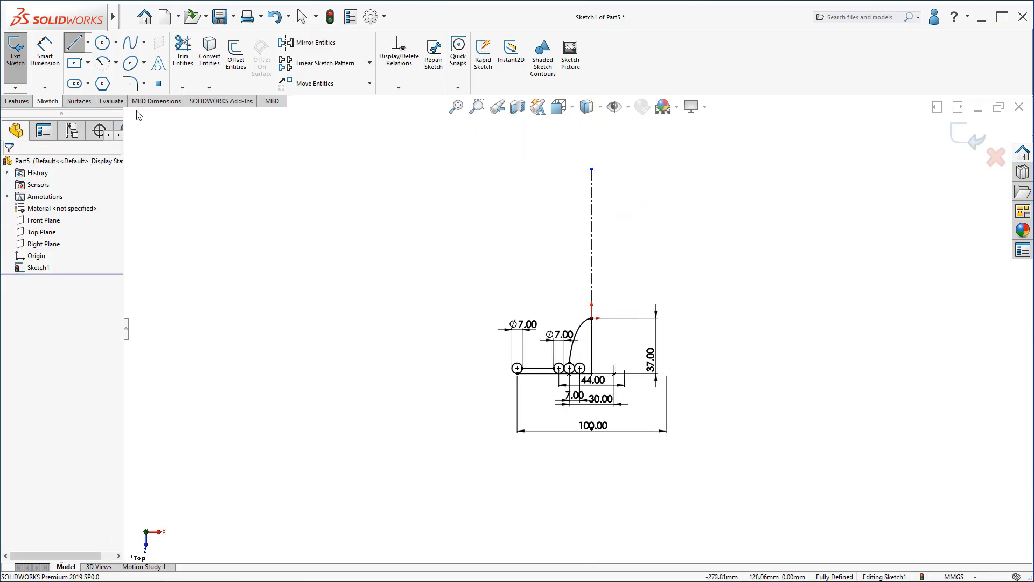
click(592, 169)
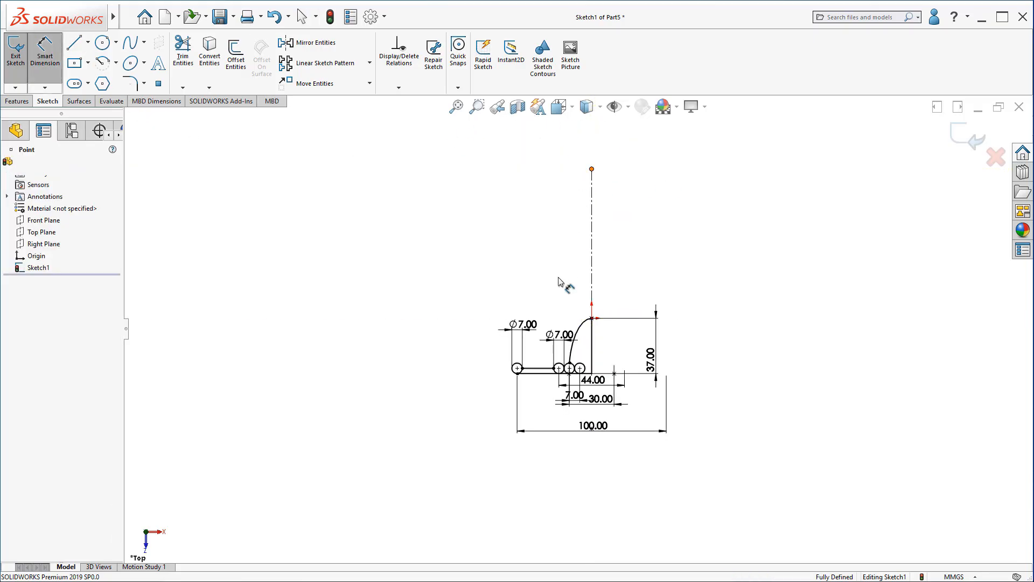
Dimension the reference point 95.5 mm above the base line.
click(540, 365)
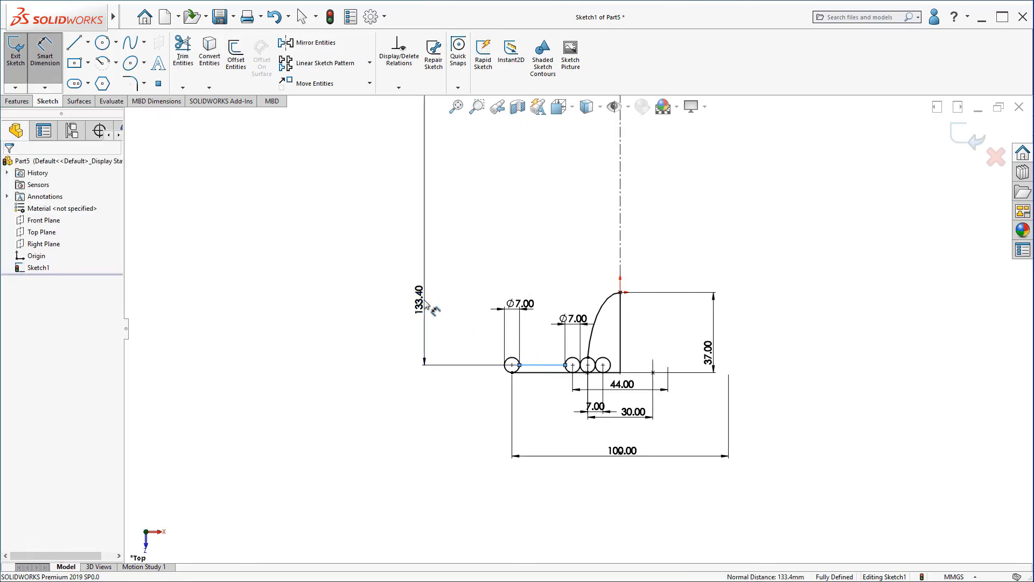
click(416, 295)
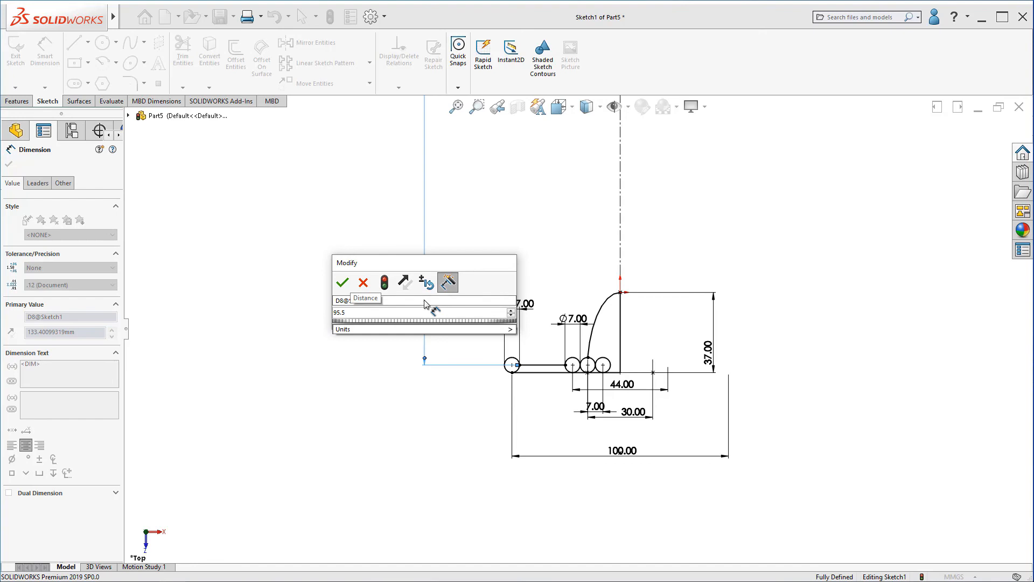
click(341, 282)
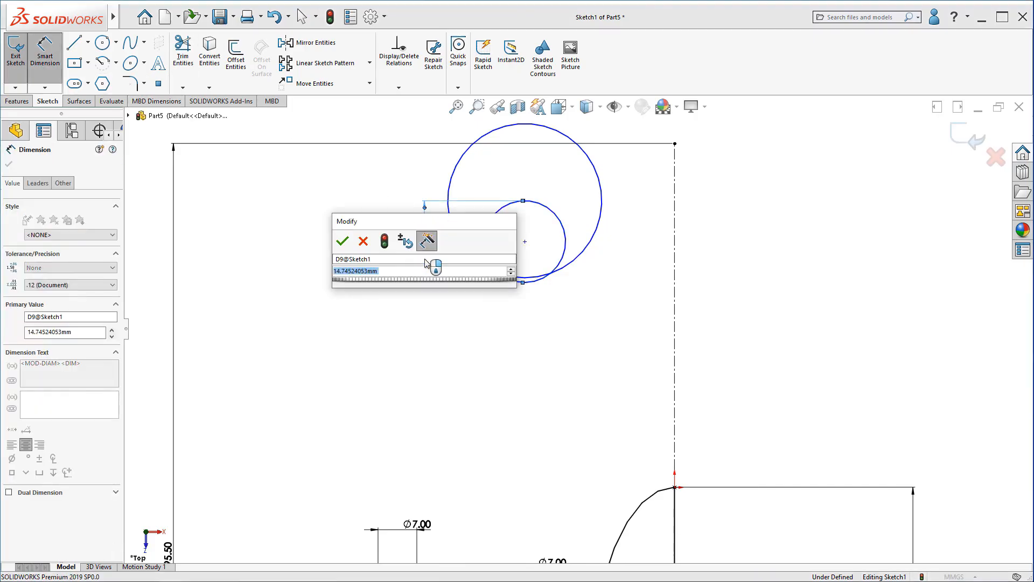
Dimension the eye circles Ø30 and Ø10, centred 35 mm from the centreline and 7 mm below the reference.
click(342, 240)
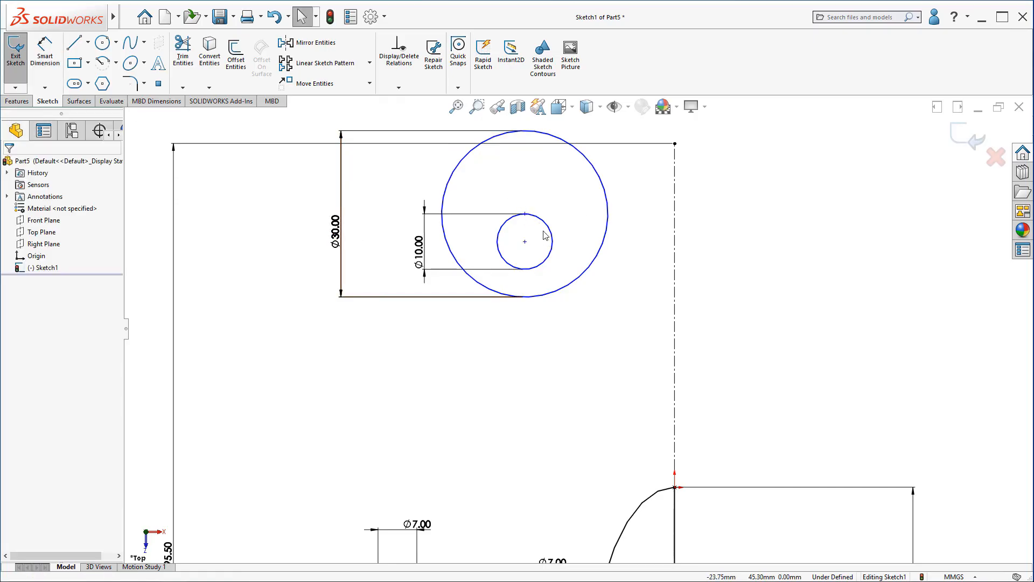
mouse_move(541, 227)
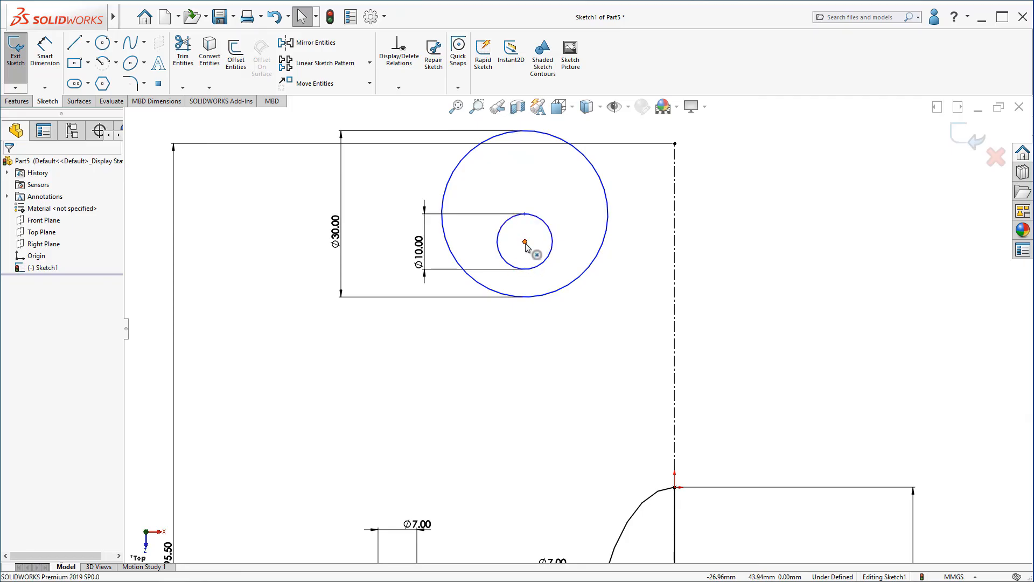
click(525, 205)
text(35)
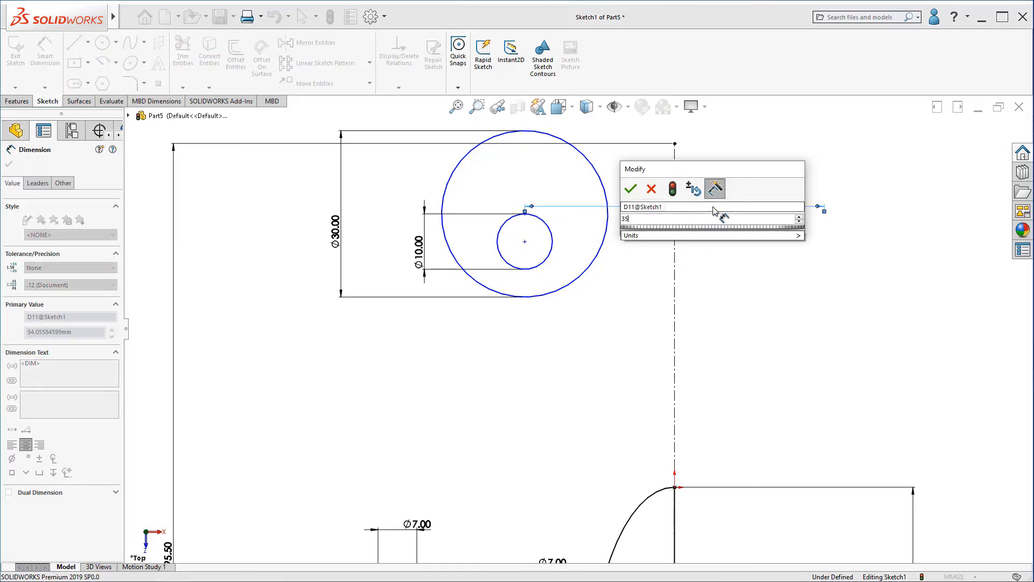
click(629, 189)
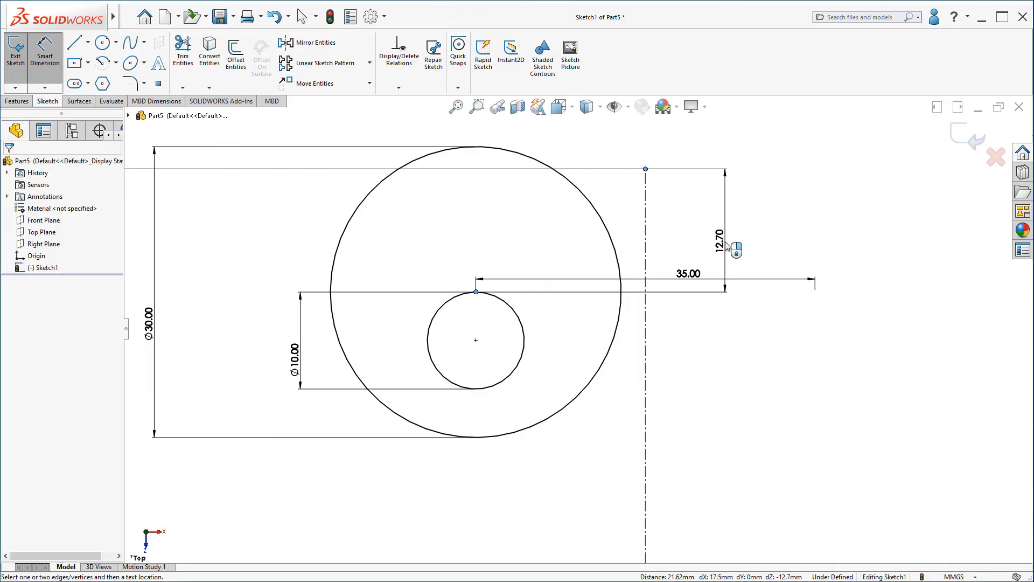
click(733, 249)
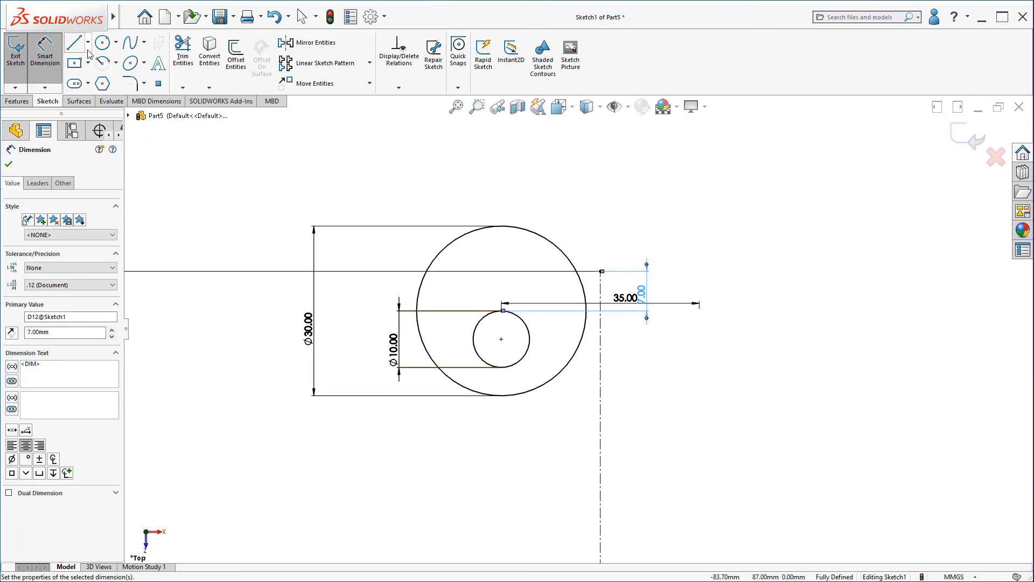
Draw the small Ø3 nostril circle below the eye.
click(74, 42)
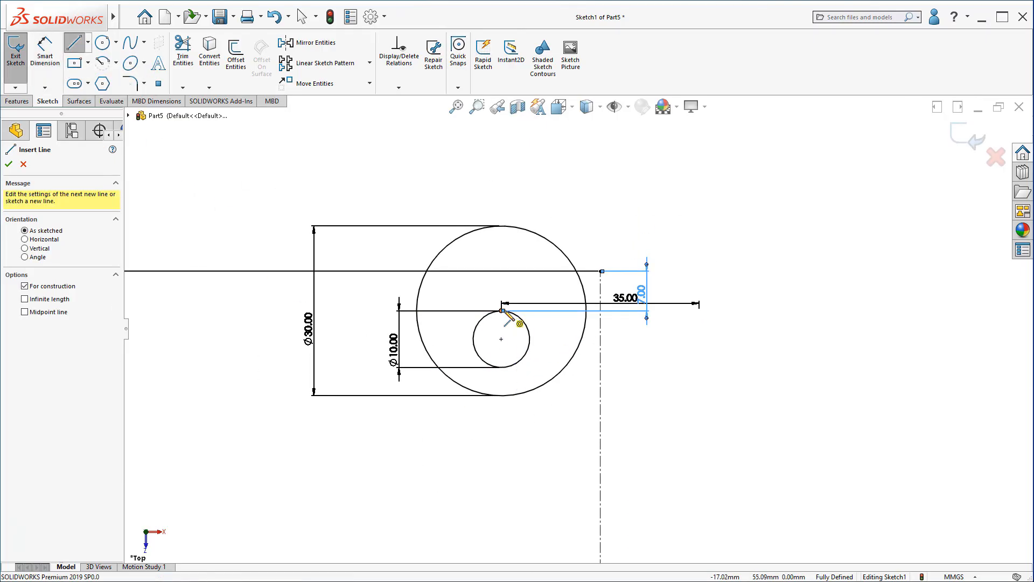
click(8, 164)
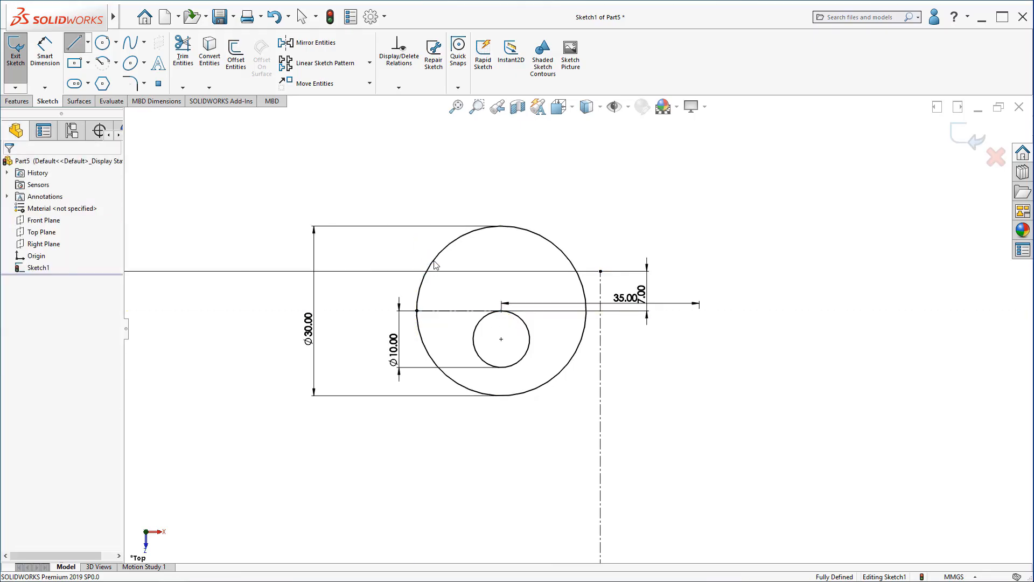
click(101, 42)
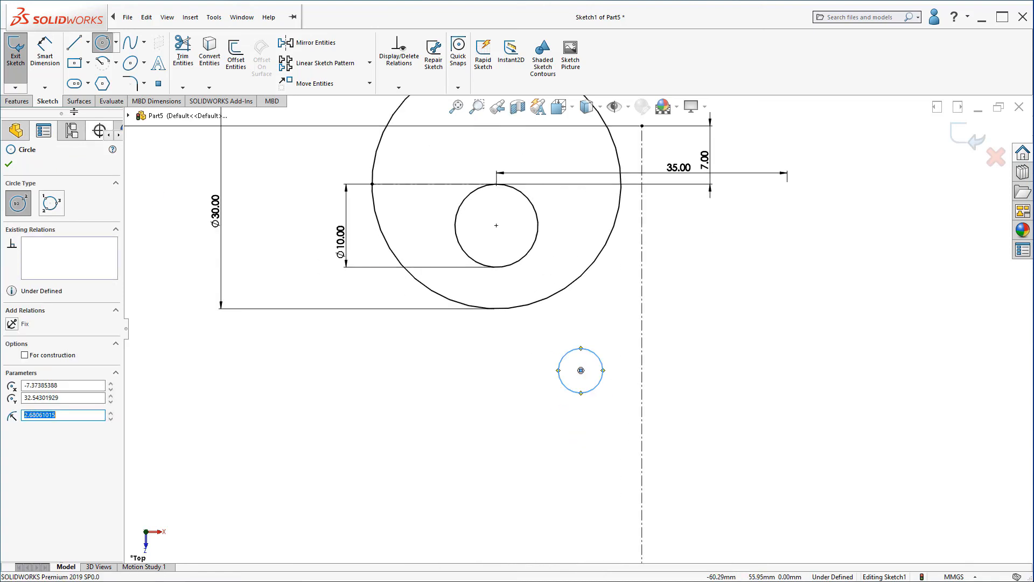
click(10, 164)
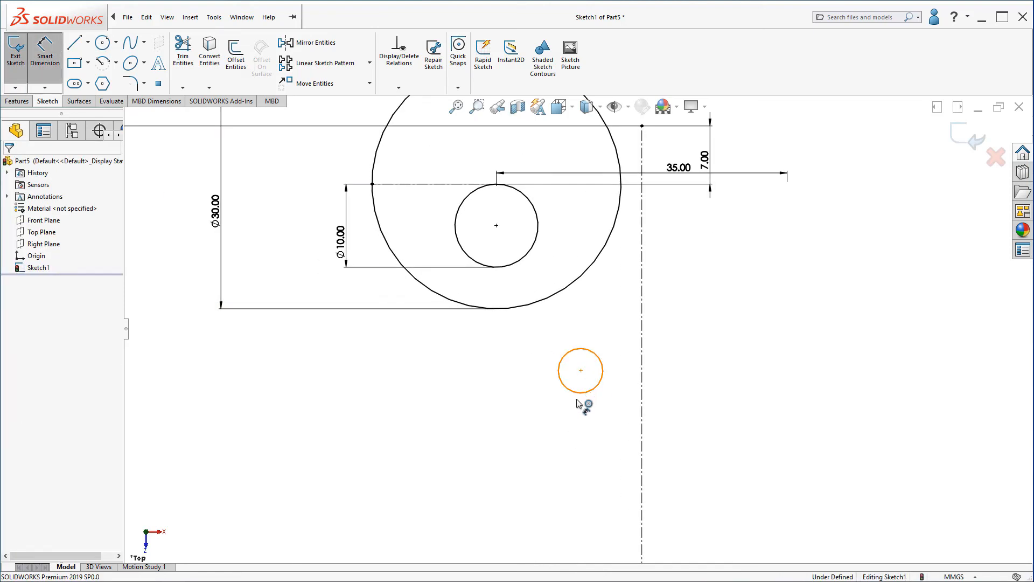
Dimension the nostril circle 16 and 20 mm and exit the sketch.
click(580, 370)
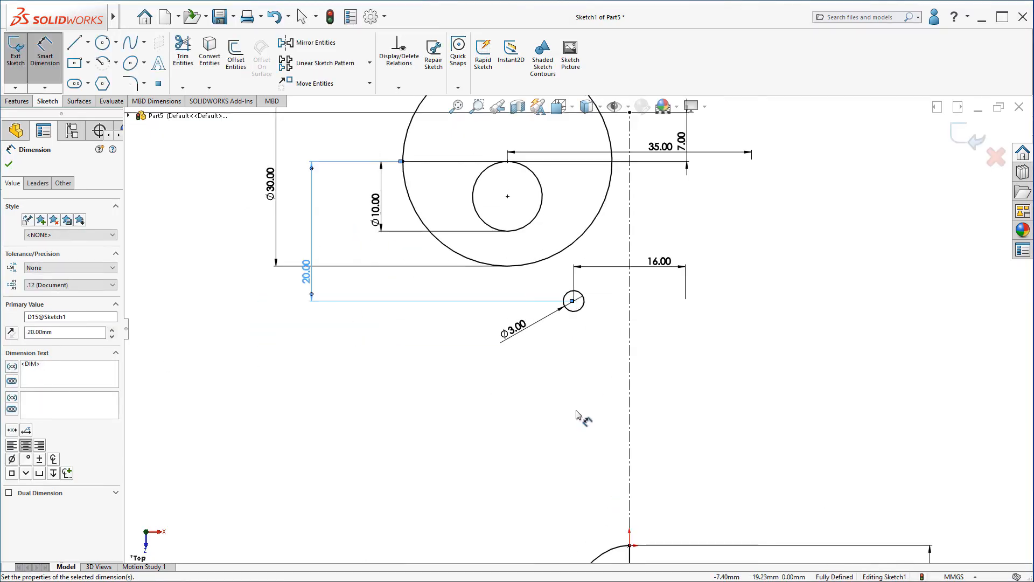
mouse_move(616, 180)
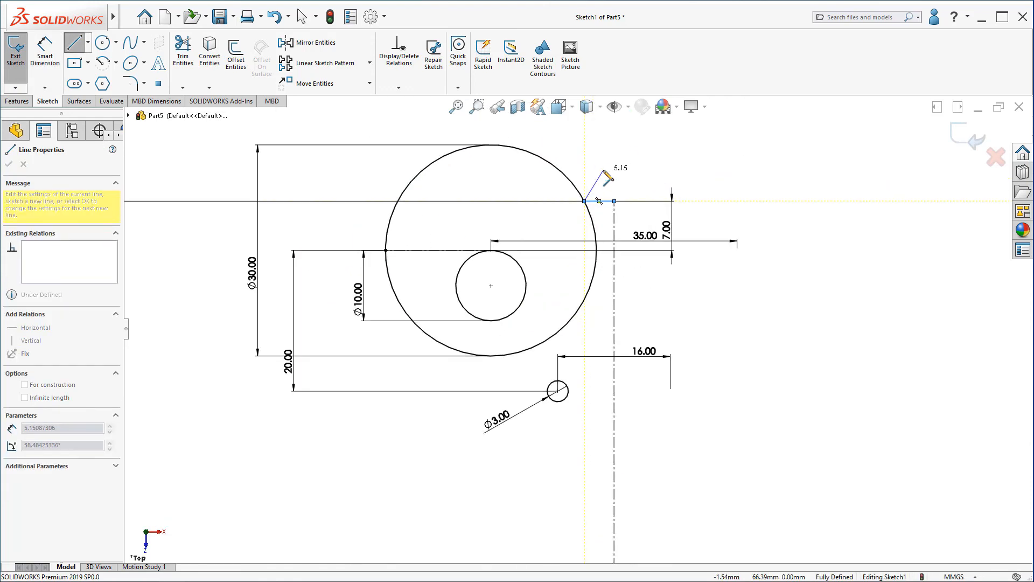
click(7, 164)
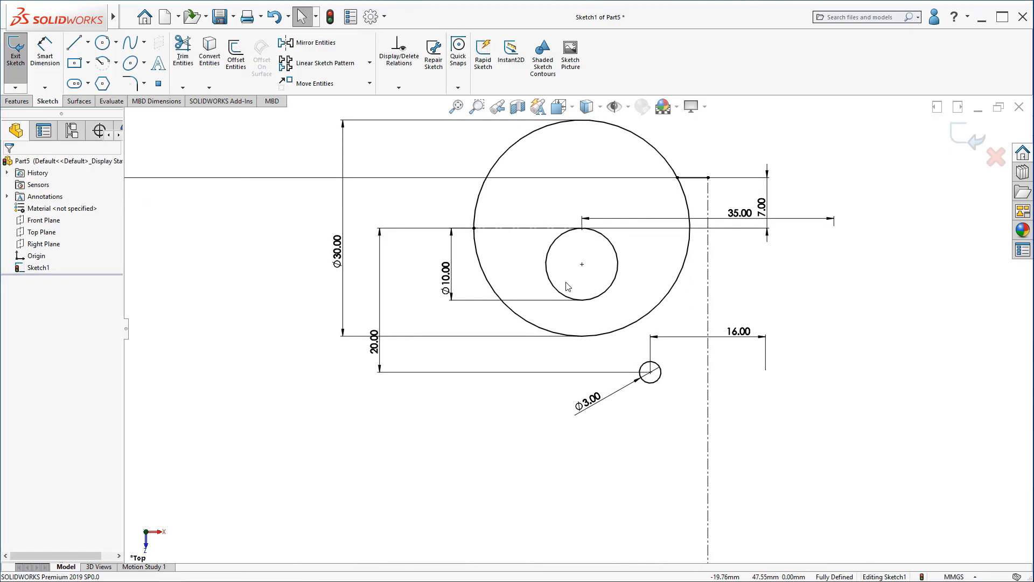
mouse_move(595, 321)
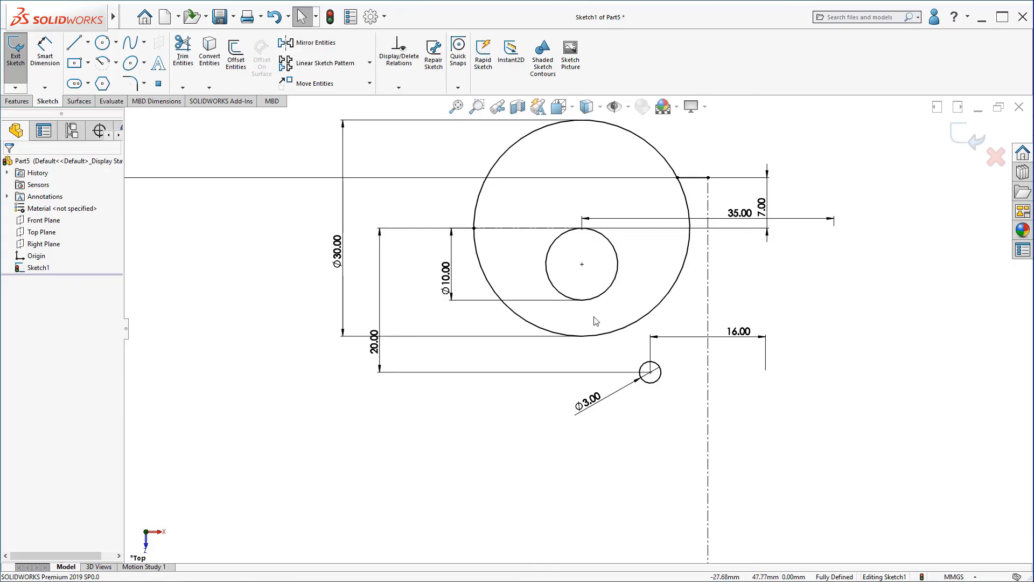
mouse_move(740, 431)
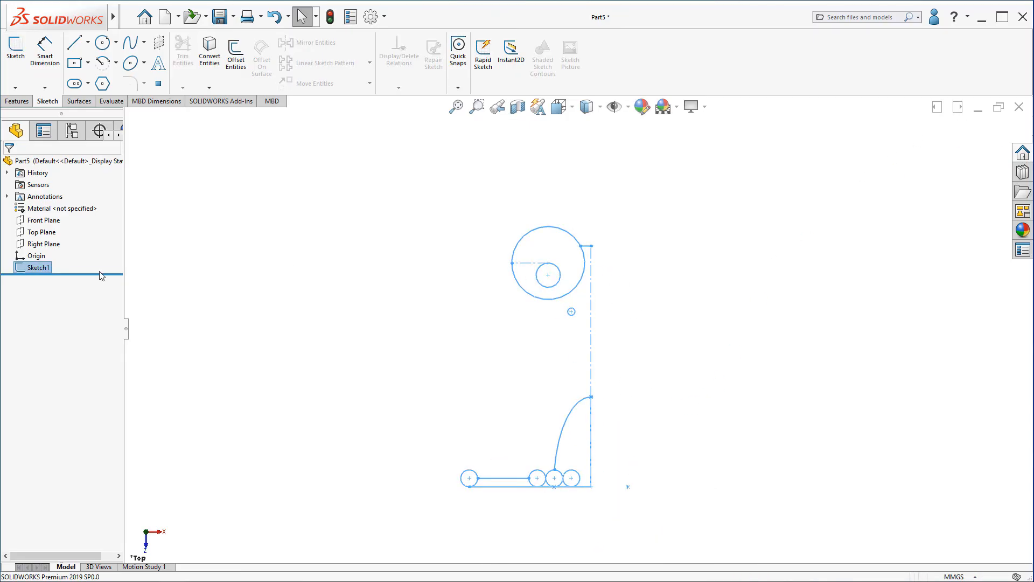
Reopen Sketch1 and add a Ø24 circle 25 mm below the eye.
right_click(37, 267)
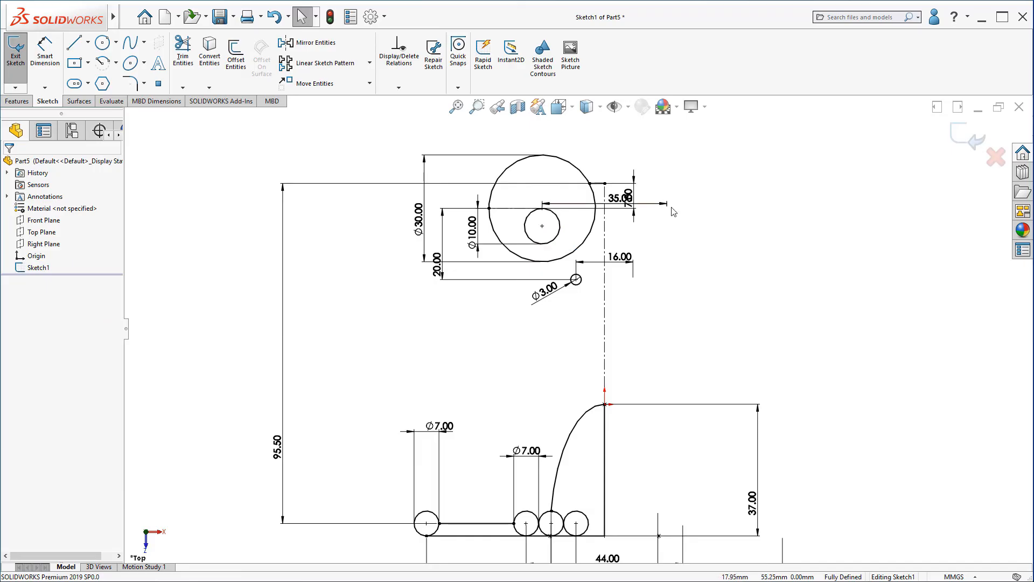
click(101, 42)
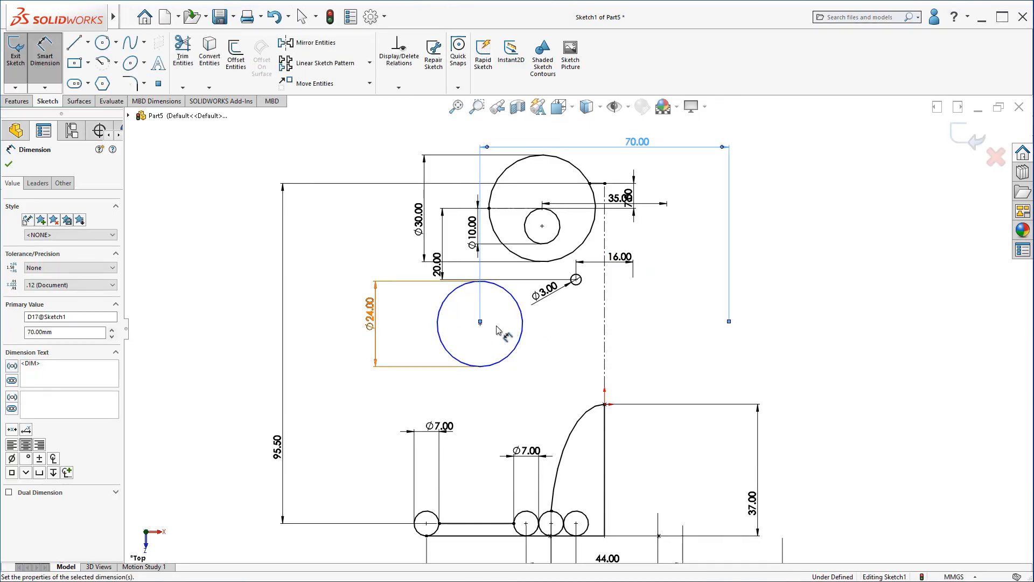
click(481, 323)
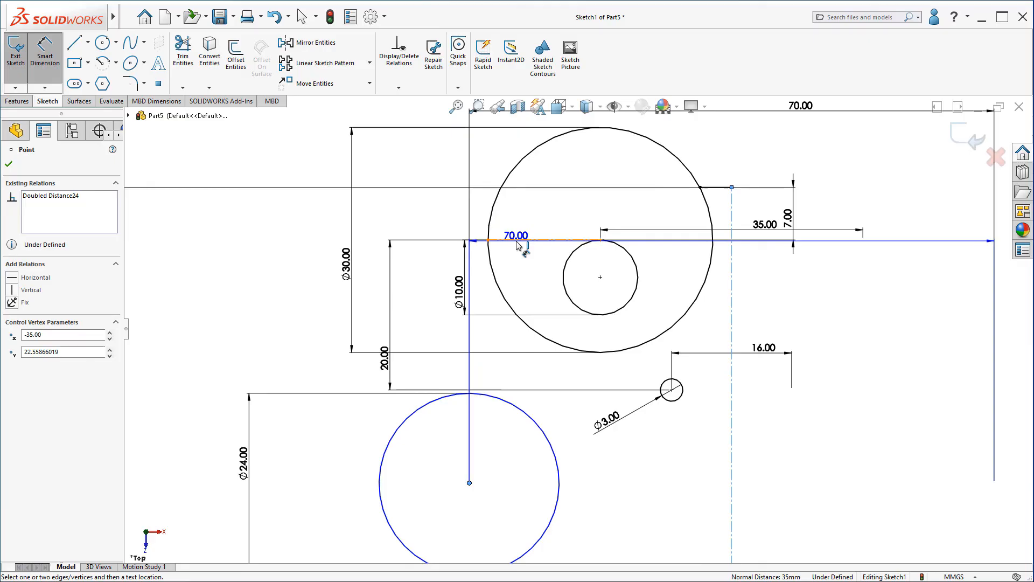
click(249, 283)
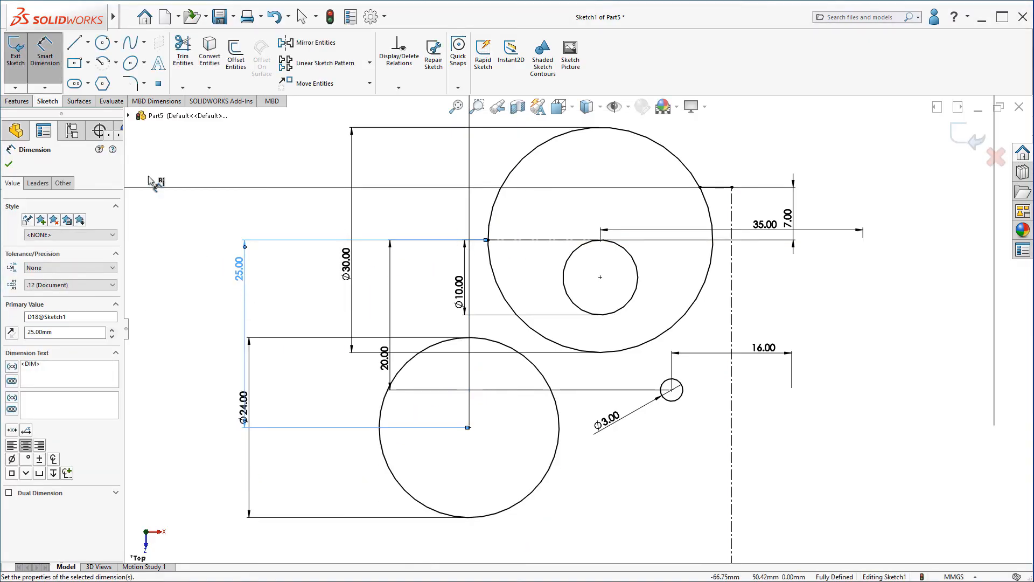
Draw a line tangent to the eye circle and the Ø24 circle.
click(75, 42)
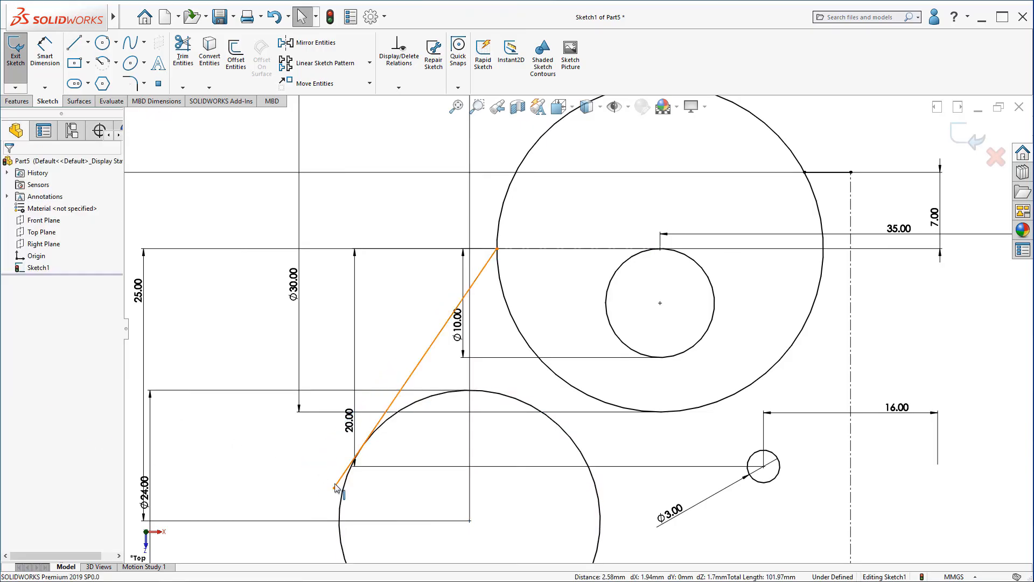
click(356, 454)
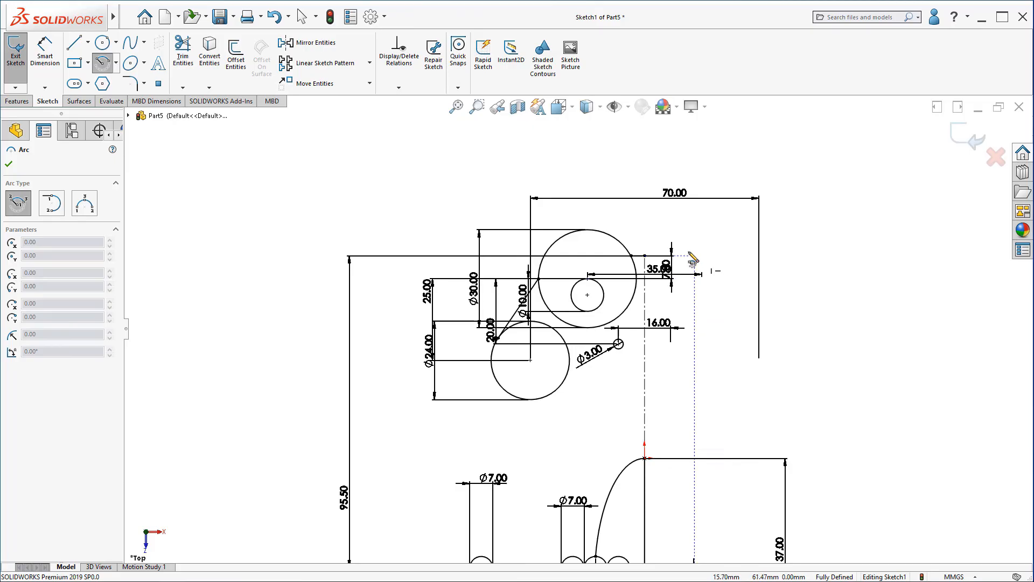
mouse_move(650, 231)
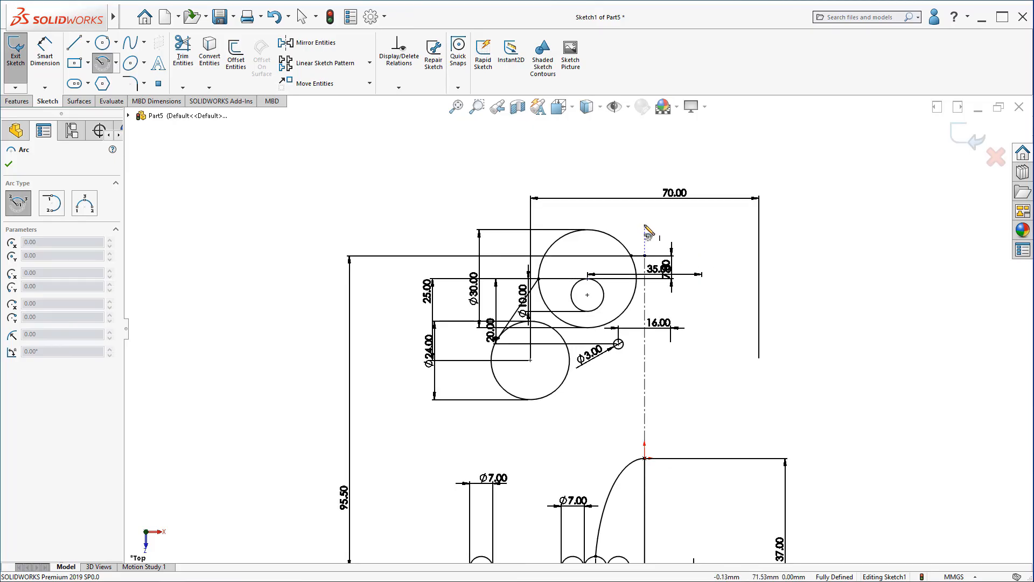
mouse_move(646, 414)
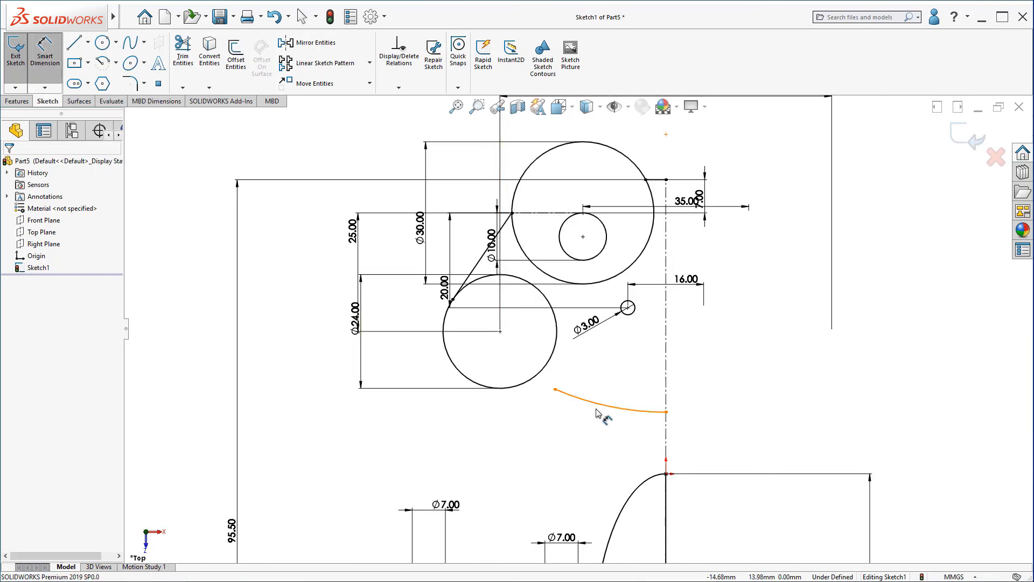
Draw an R80 centerpoint arc from the centreline and make it tangent to the Ø24 circle.
click(609, 406)
text(80)
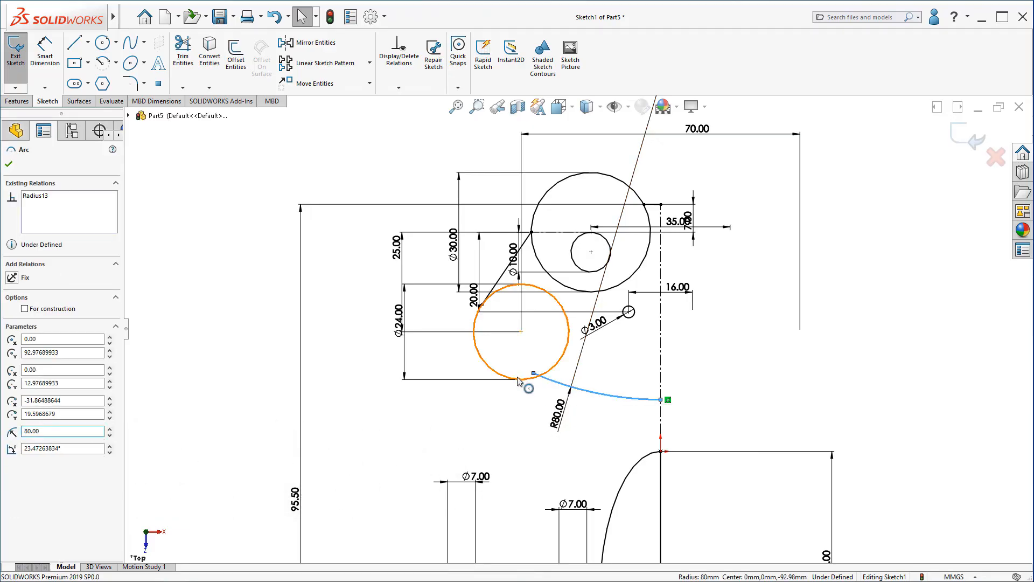
click(529, 388)
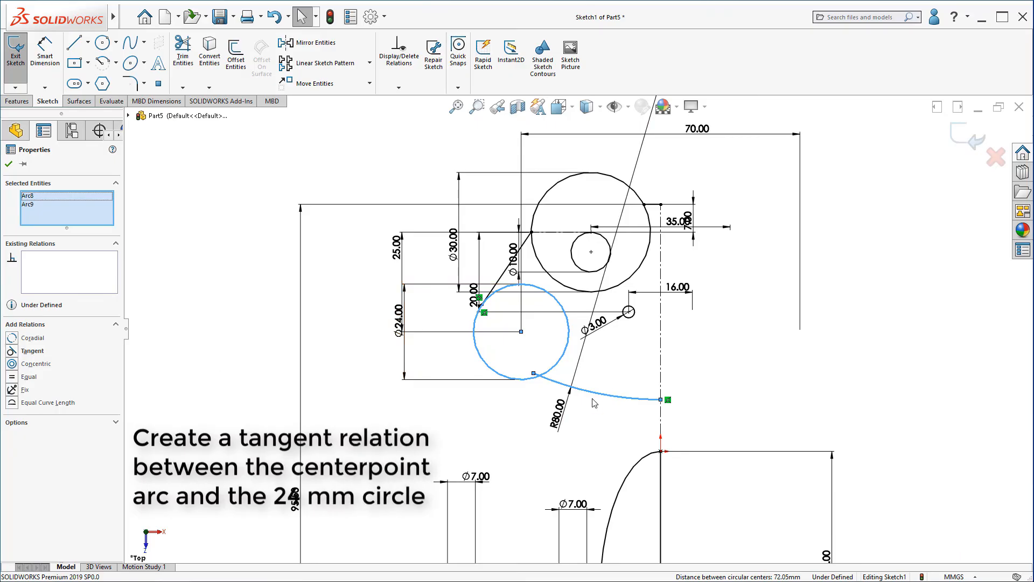
mouse_move(19, 351)
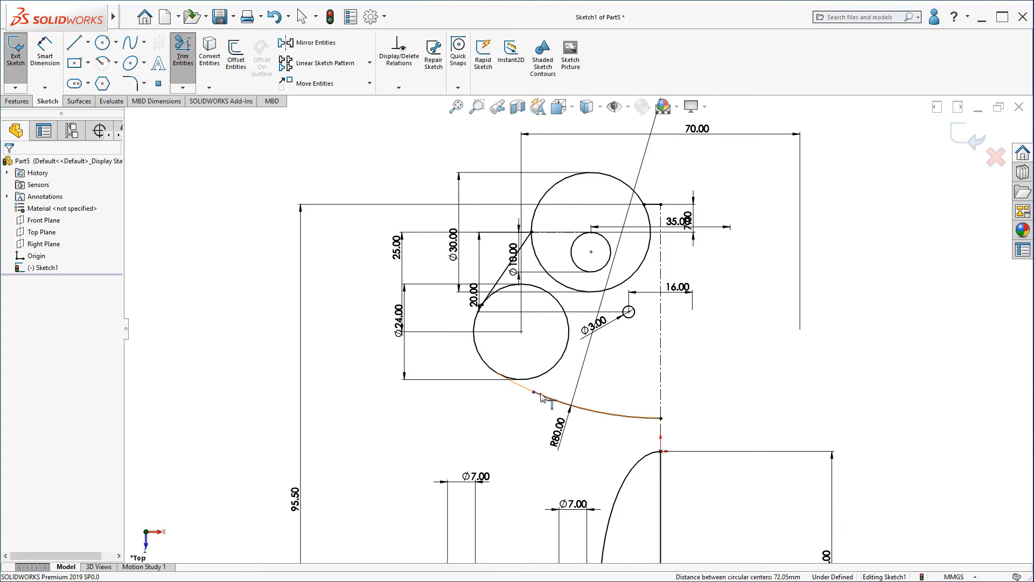
mouse_move(541, 397)
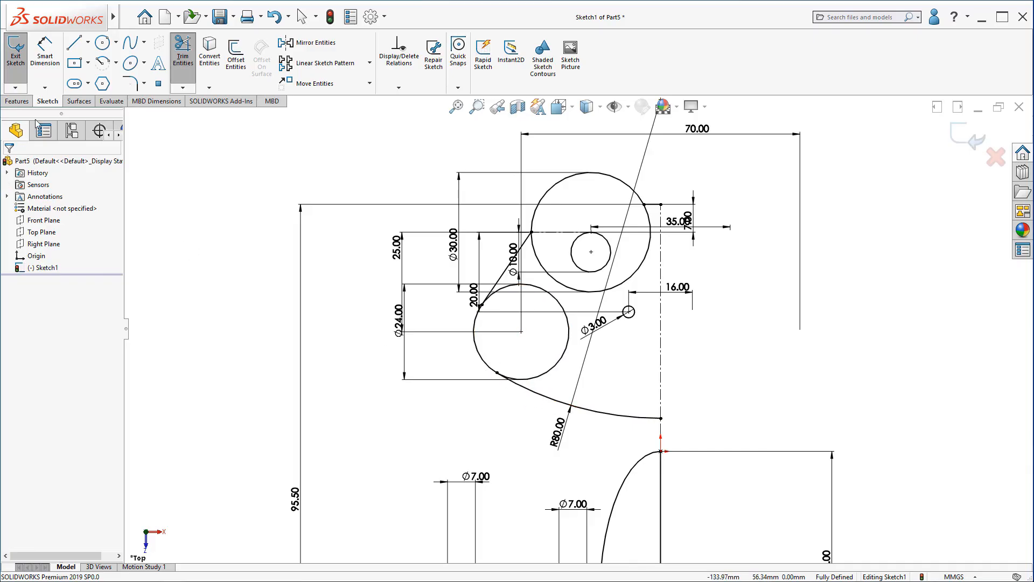
mouse_move(597, 392)
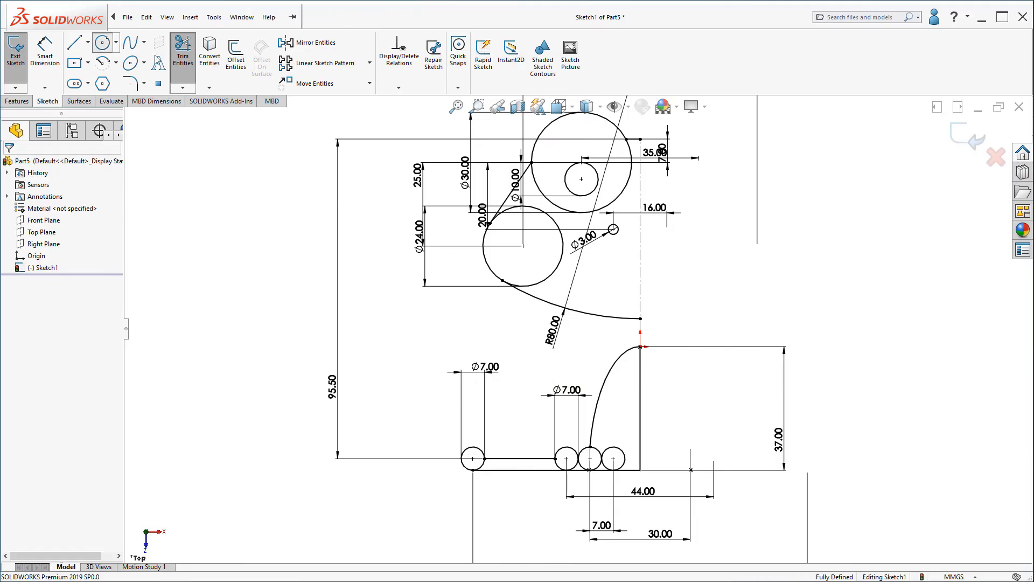
Add the large lower circle blending the R80 arc, then a tangent line ending at the second foot circle, trimming overlaps.
click(101, 42)
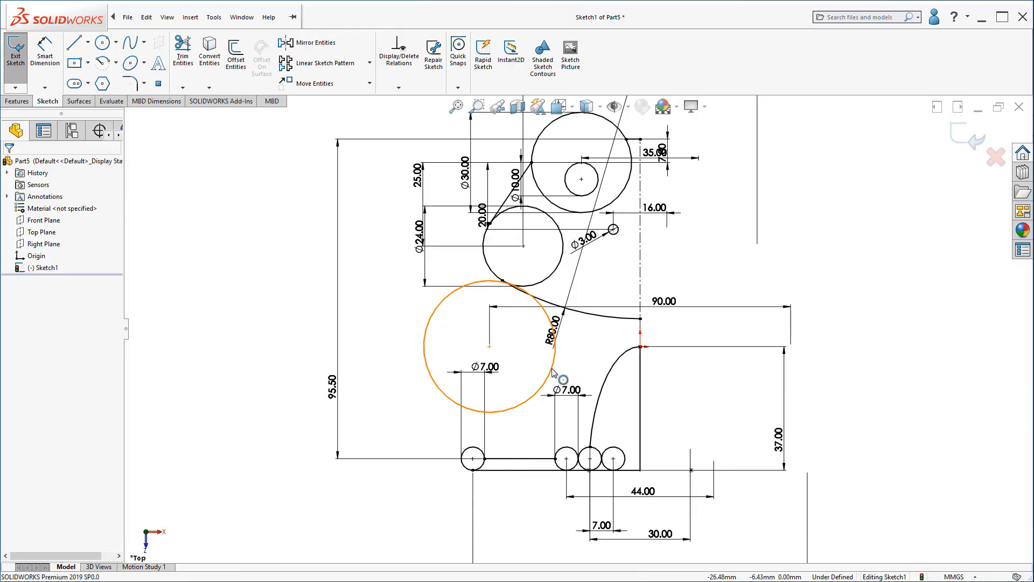
click(491, 349)
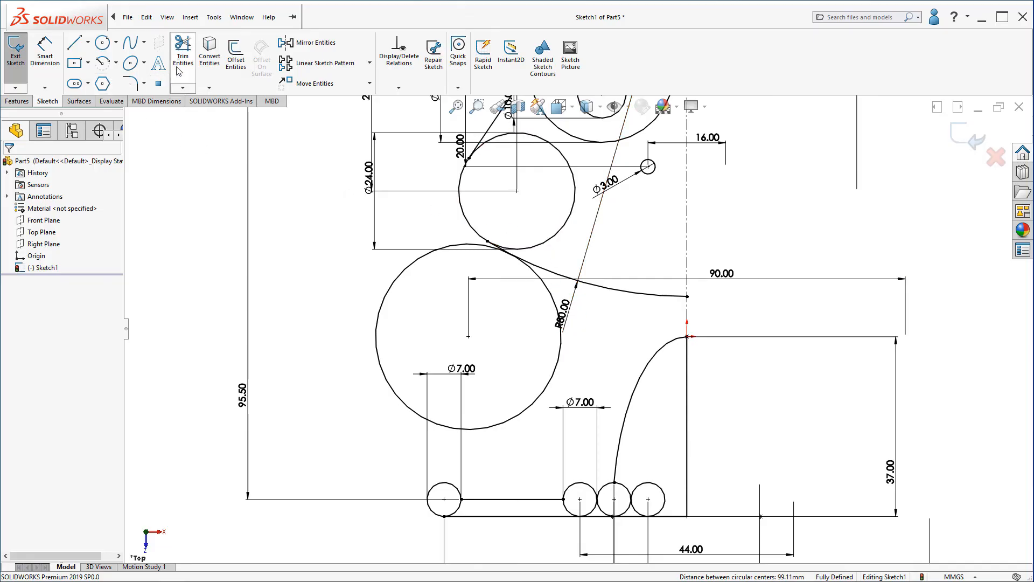
click(183, 53)
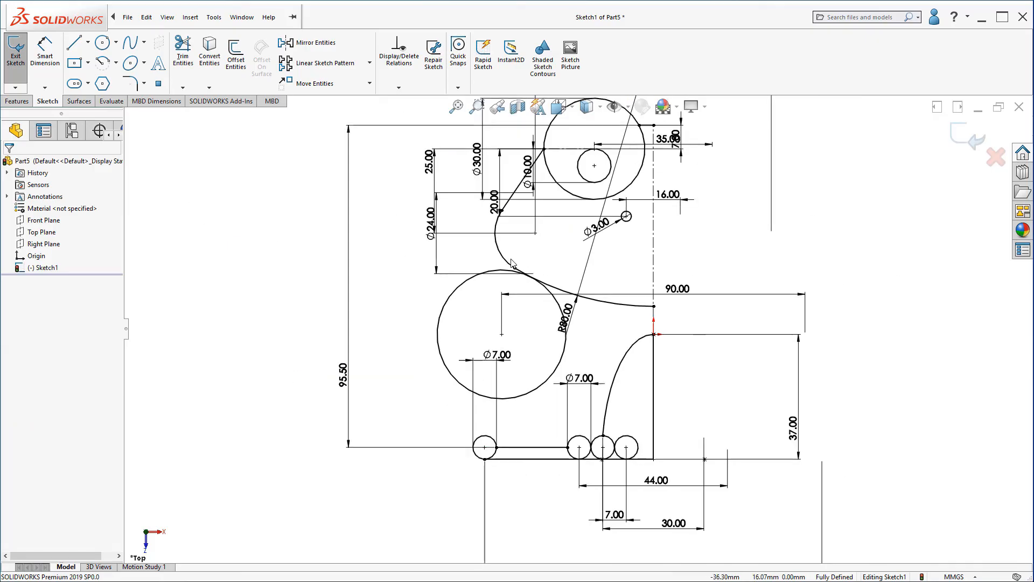
click(74, 42)
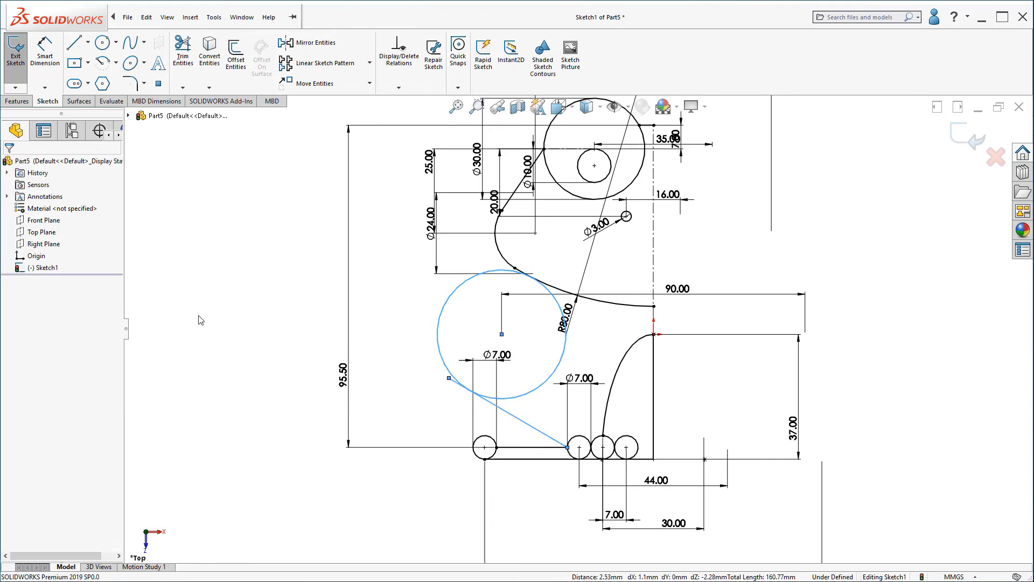
click(447, 377)
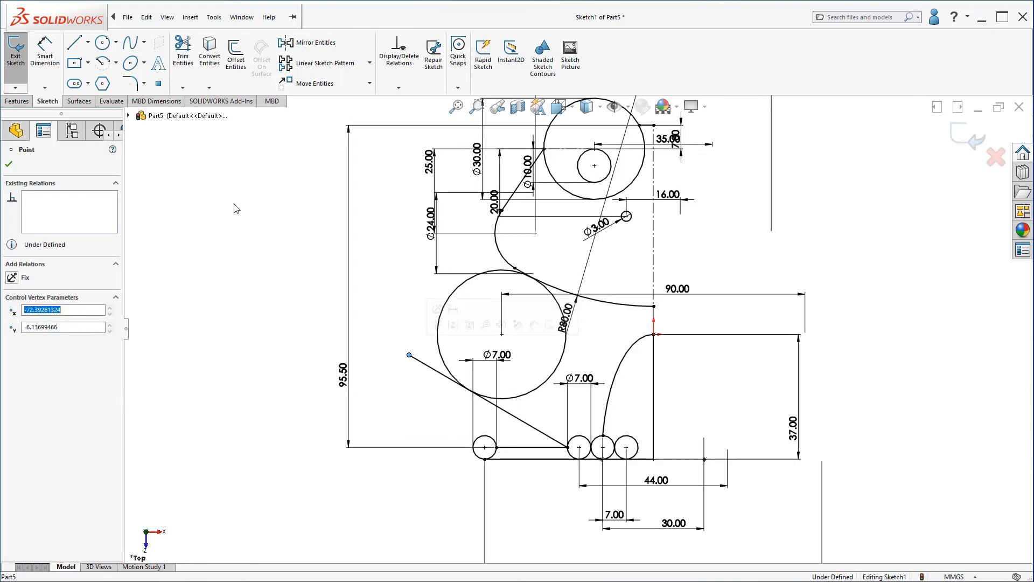
click(183, 49)
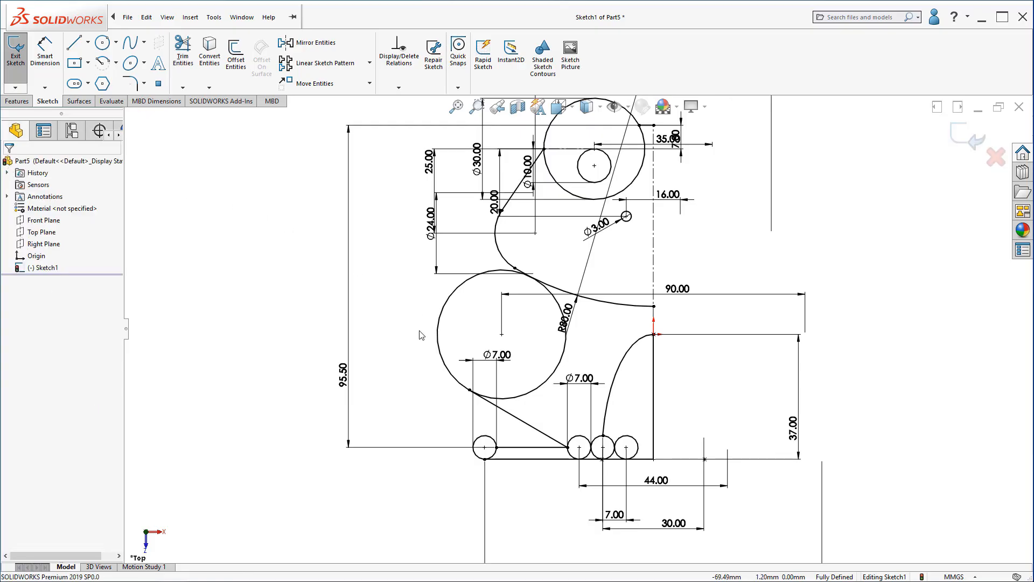
mouse_move(170, 163)
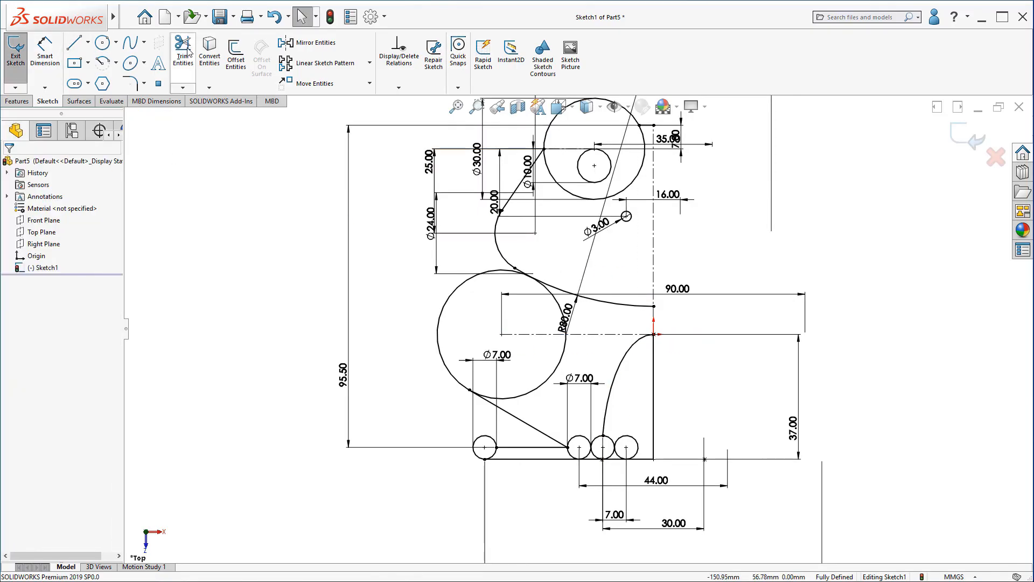
Trim the remaining leg segments and start a construction line from the foot circle's centre to fully define the profile.
click(183, 53)
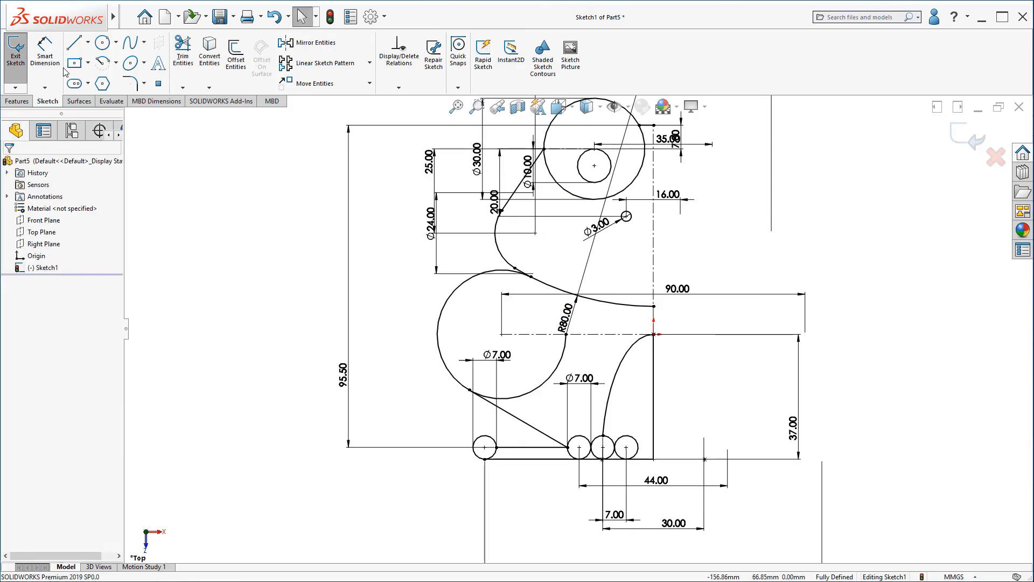
click(74, 42)
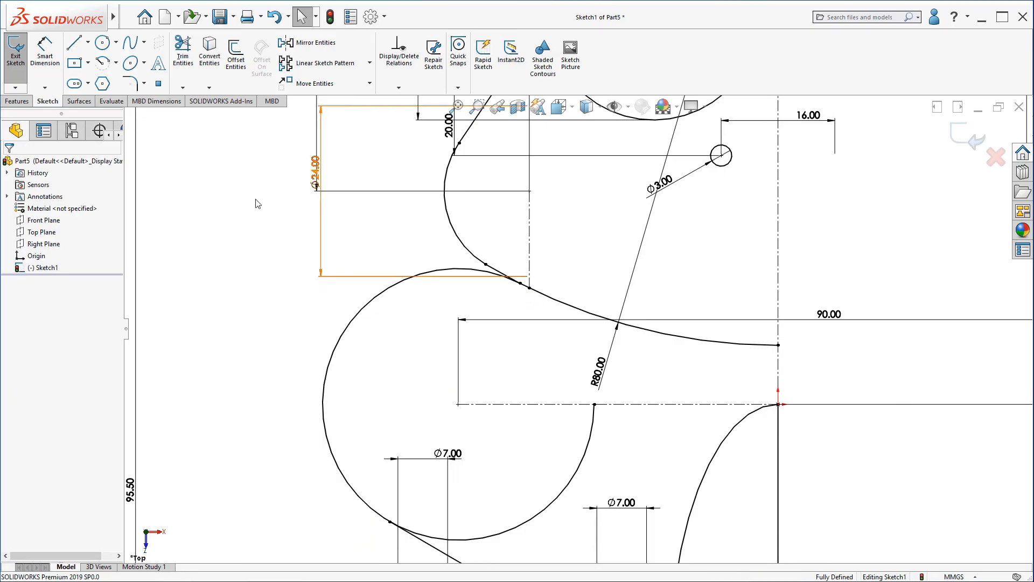
click(75, 42)
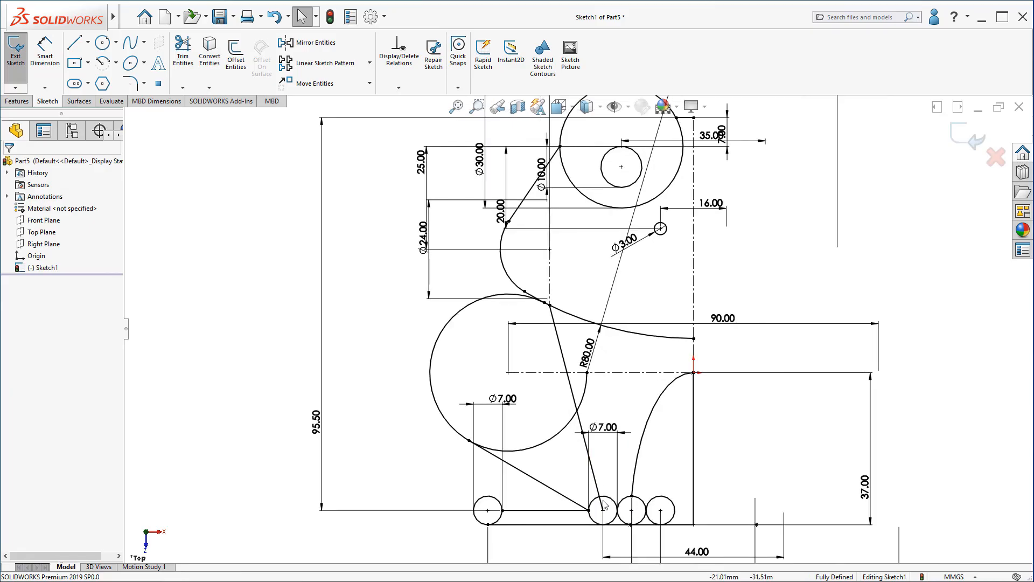
mouse_move(183, 50)
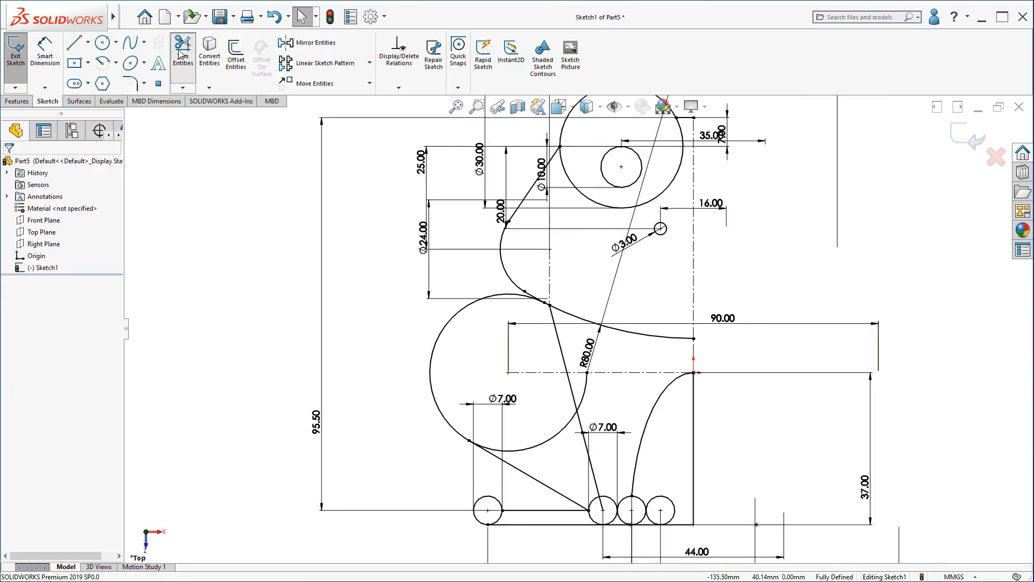
click(183, 52)
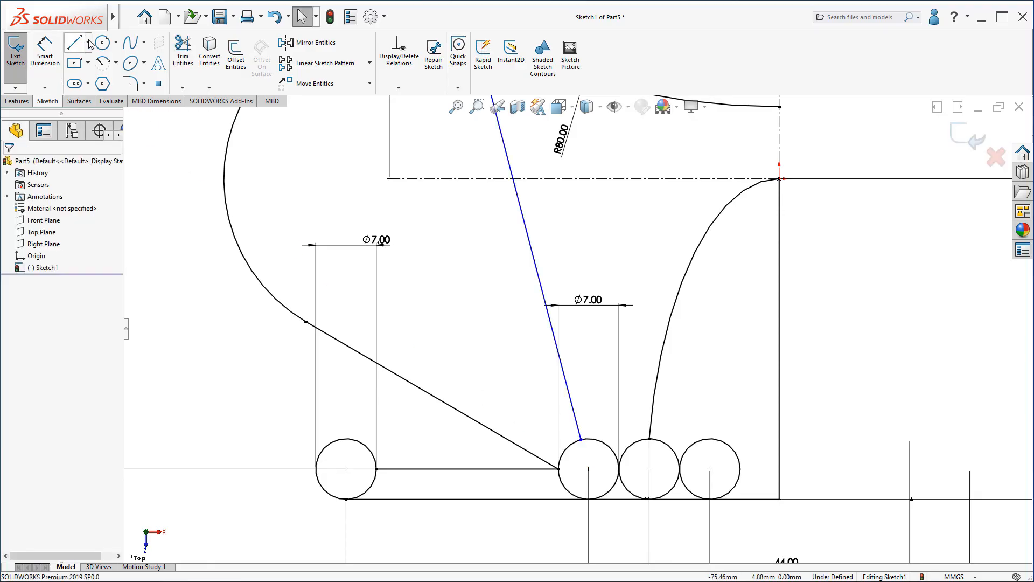
click(74, 42)
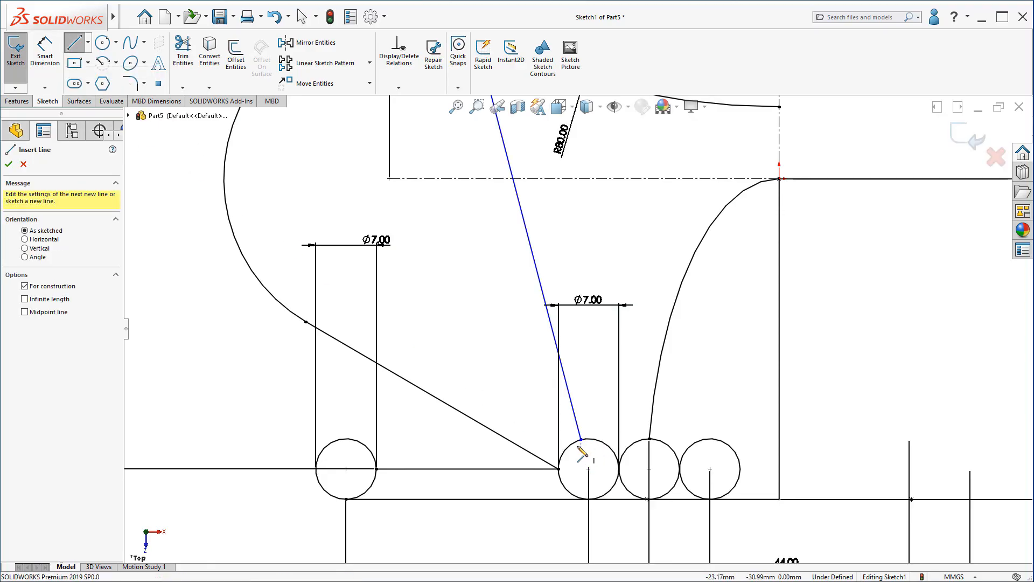
click(583, 471)
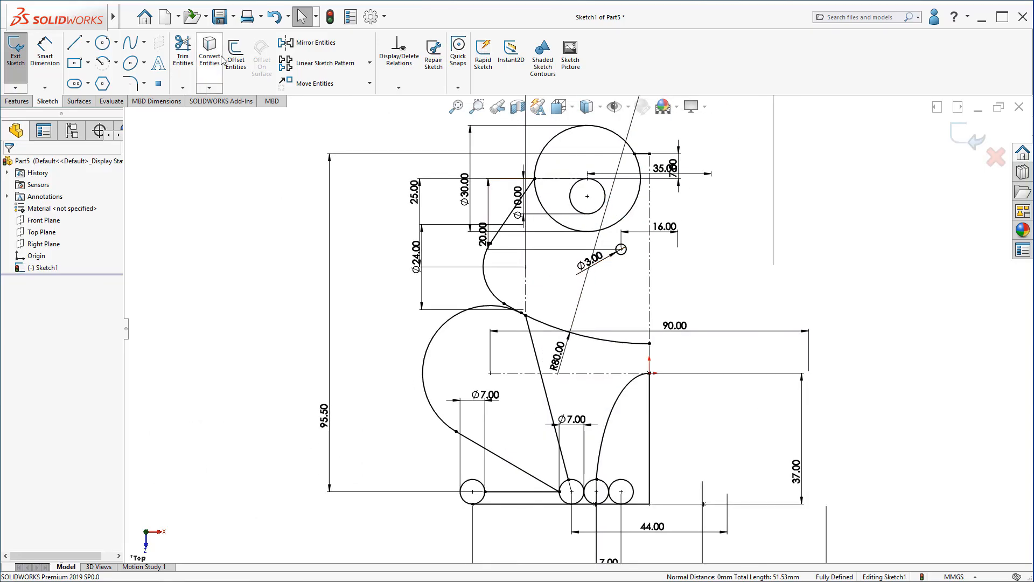
Mirror all half-profile entities about the centreline into a full symmetric frog outline.
click(316, 42)
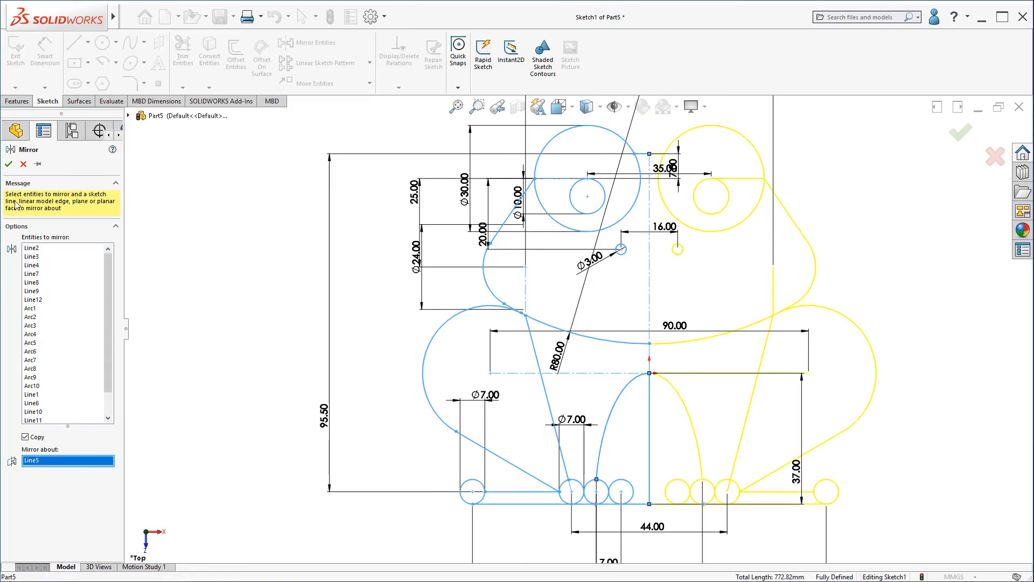
click(9, 163)
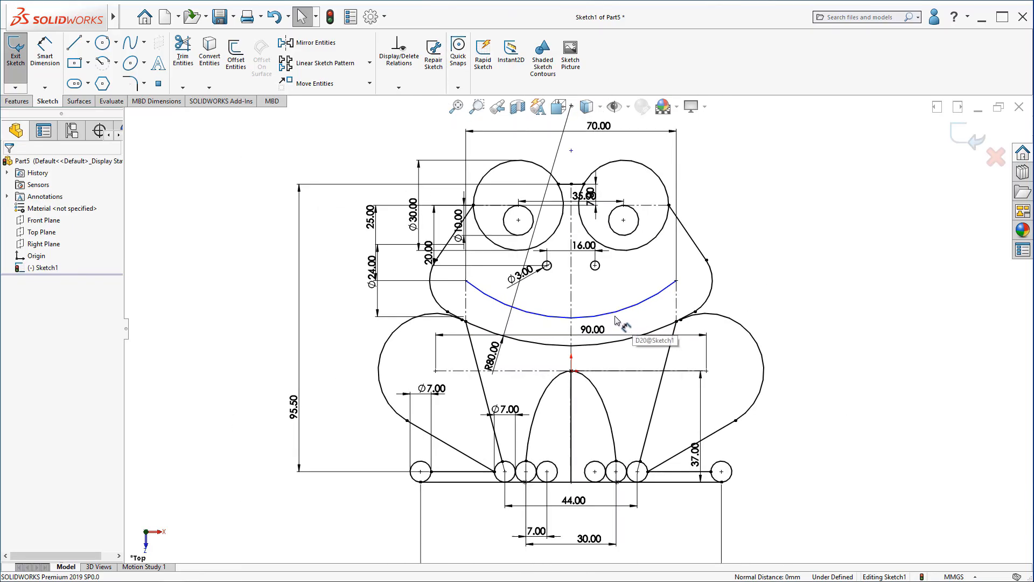
mouse_move(195, 81)
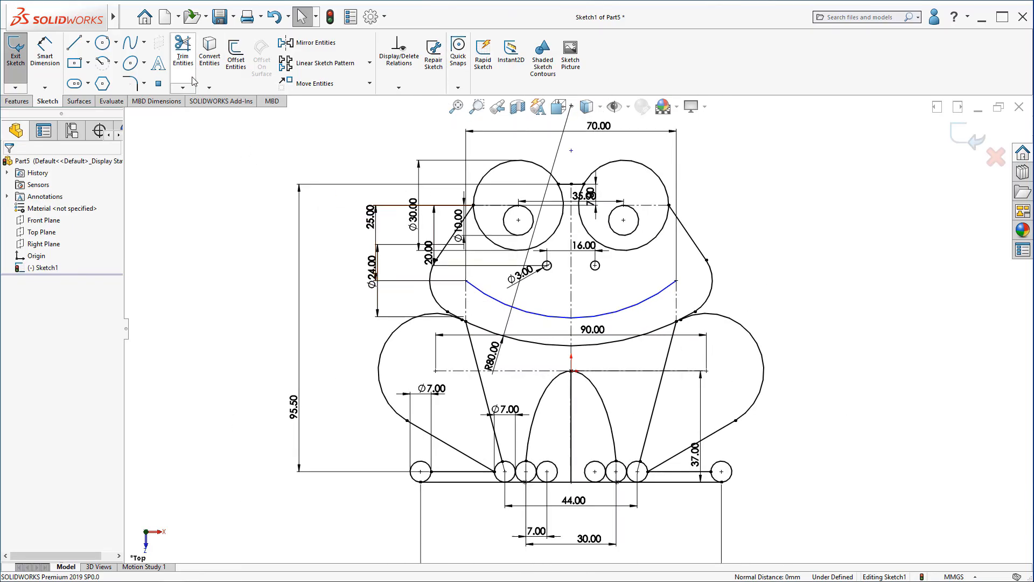
mouse_move(159, 83)
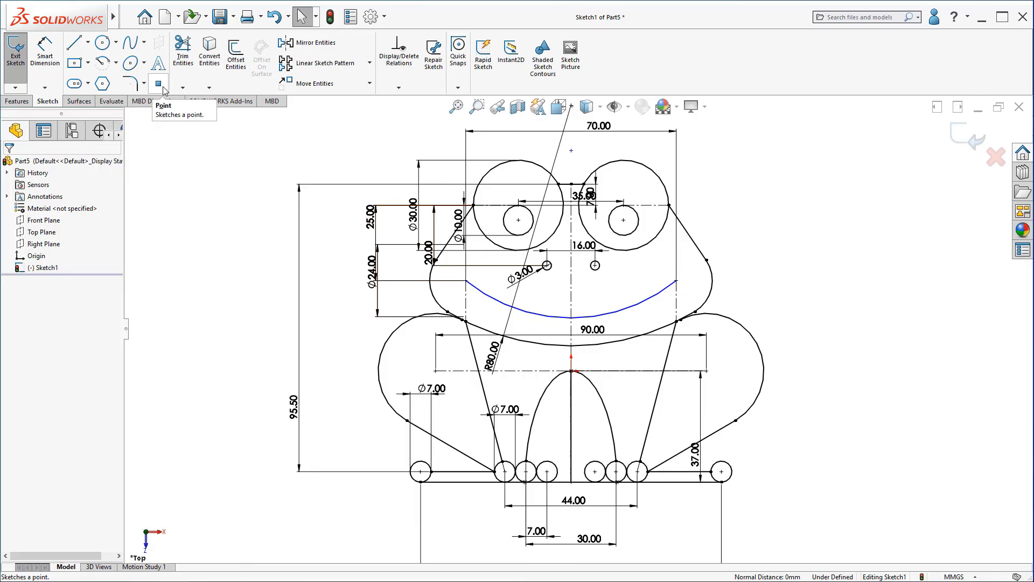
Place a point at the smile arc's midpoint and dimension the arc end to 10 mm so the sketch is fully defined.
click(158, 83)
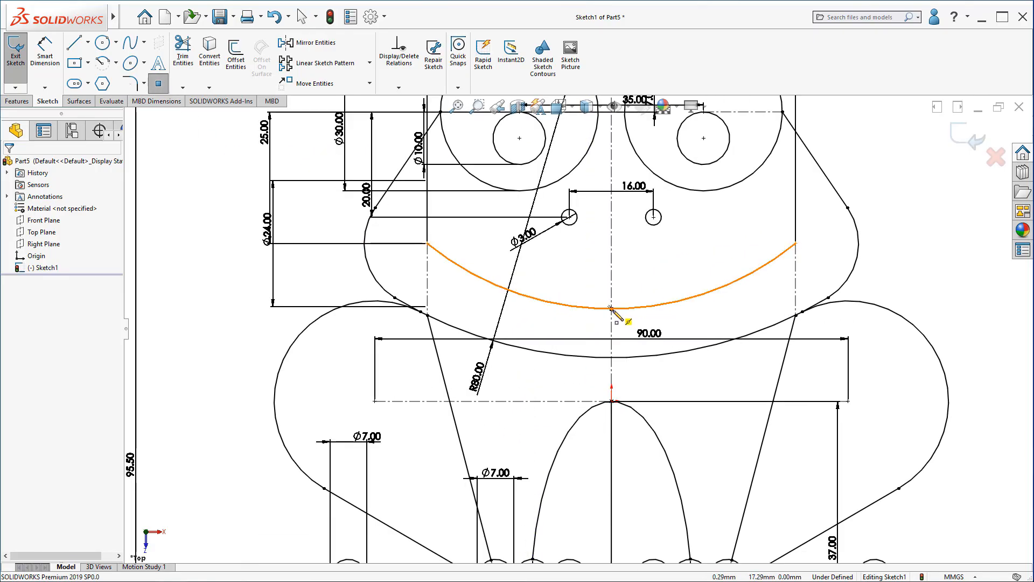
click(610, 309)
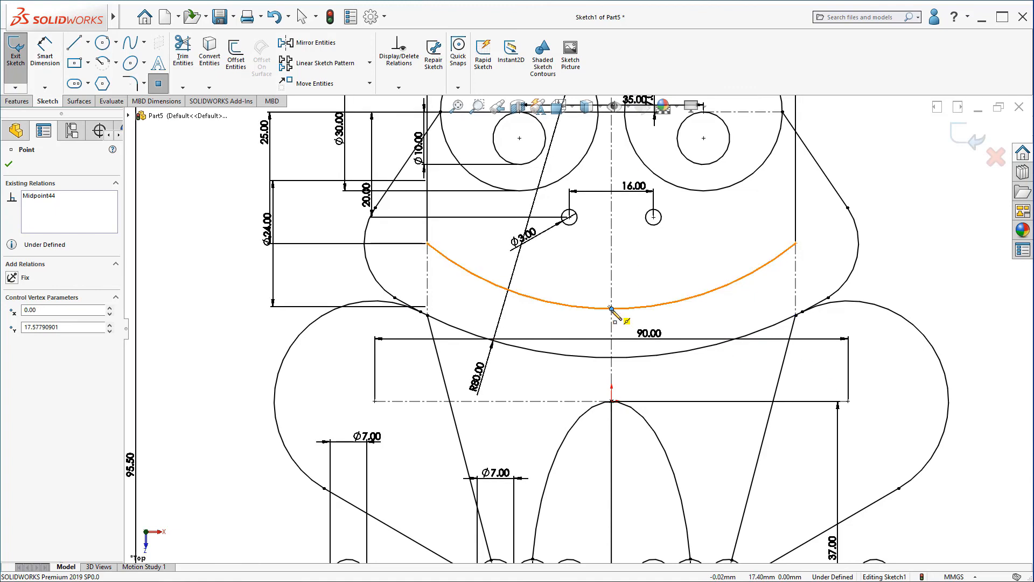
mouse_move(276, 273)
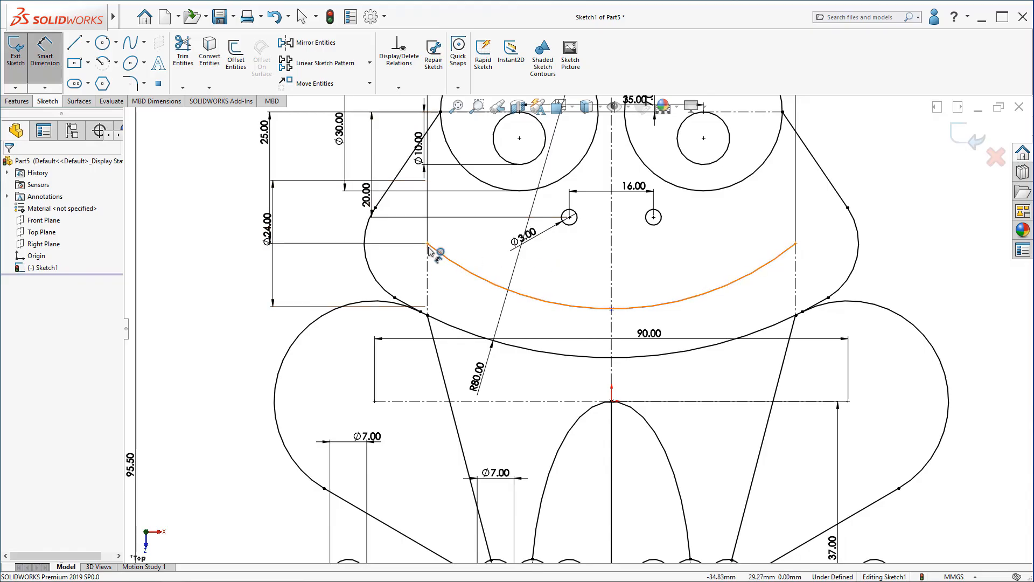
click(612, 311)
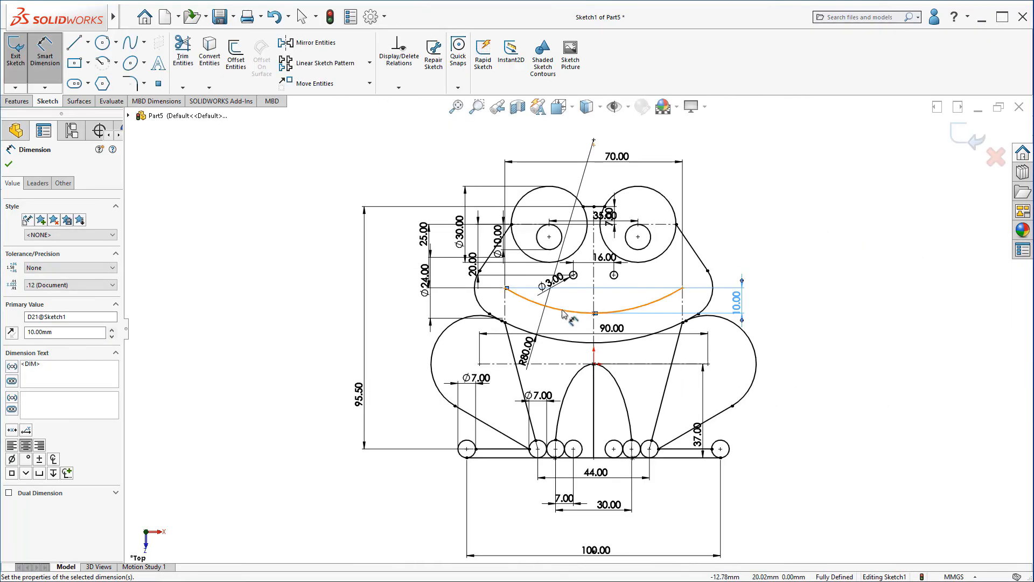
click(10, 148)
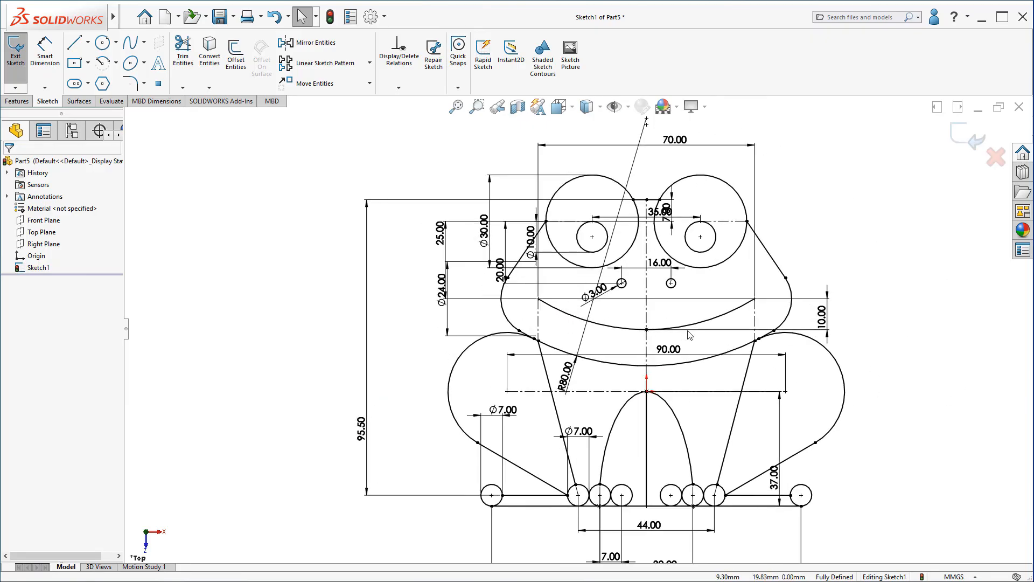
mouse_move(653, 332)
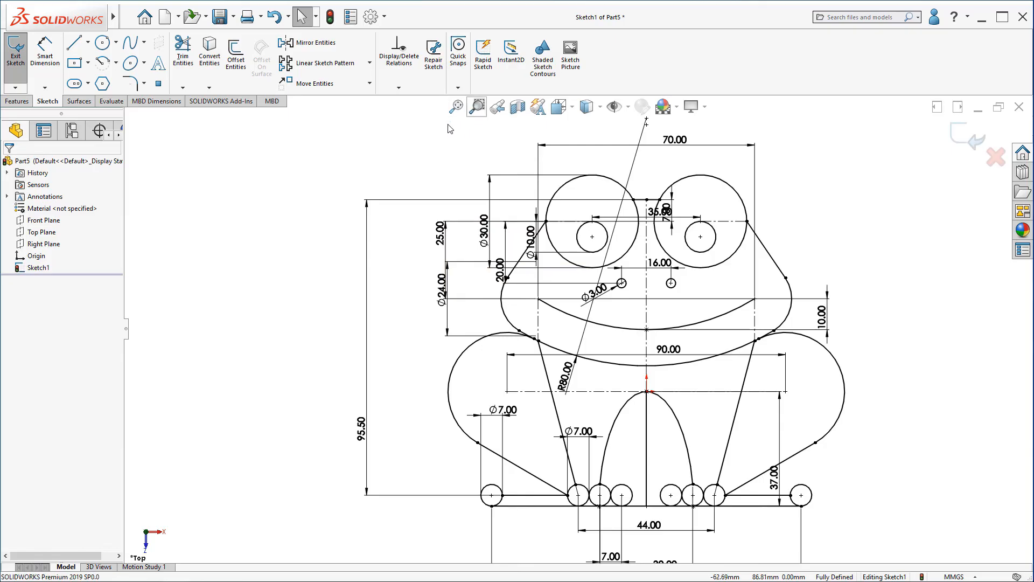
Extrude the body and toe circle regions 10 mm with Extruded Boss/Base, then begin a sketch on the front face.
click(17, 101)
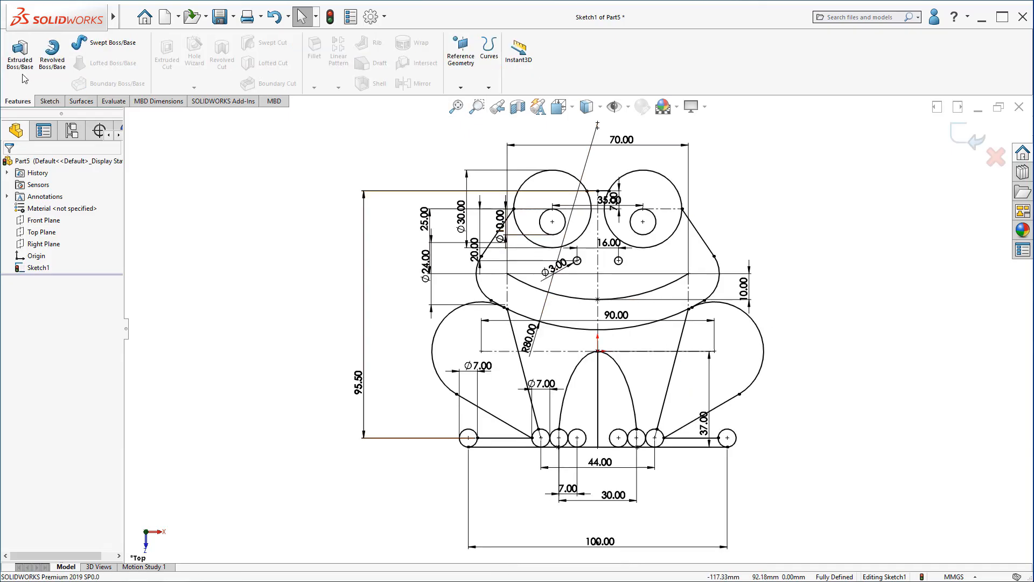
click(20, 55)
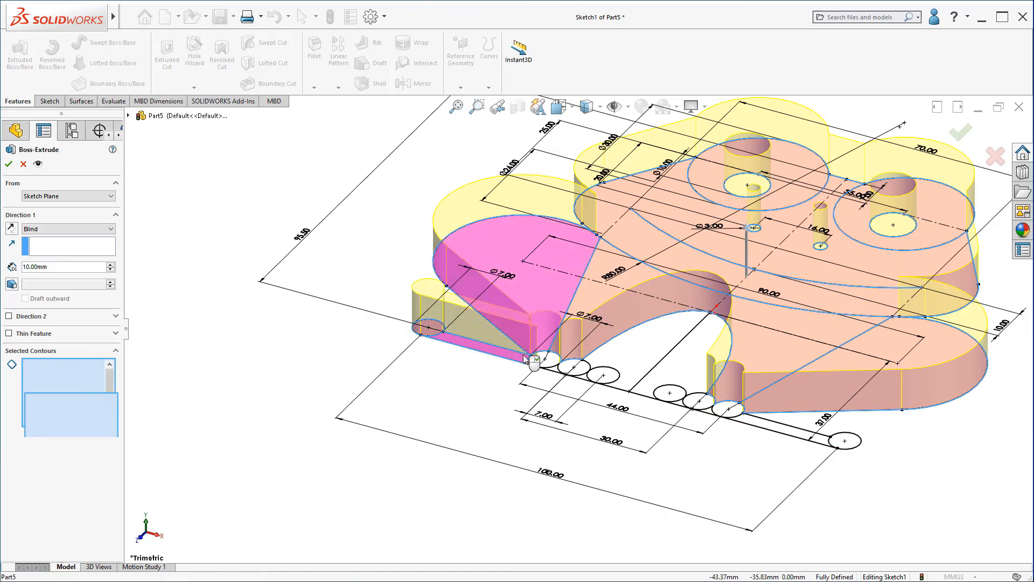
click(580, 367)
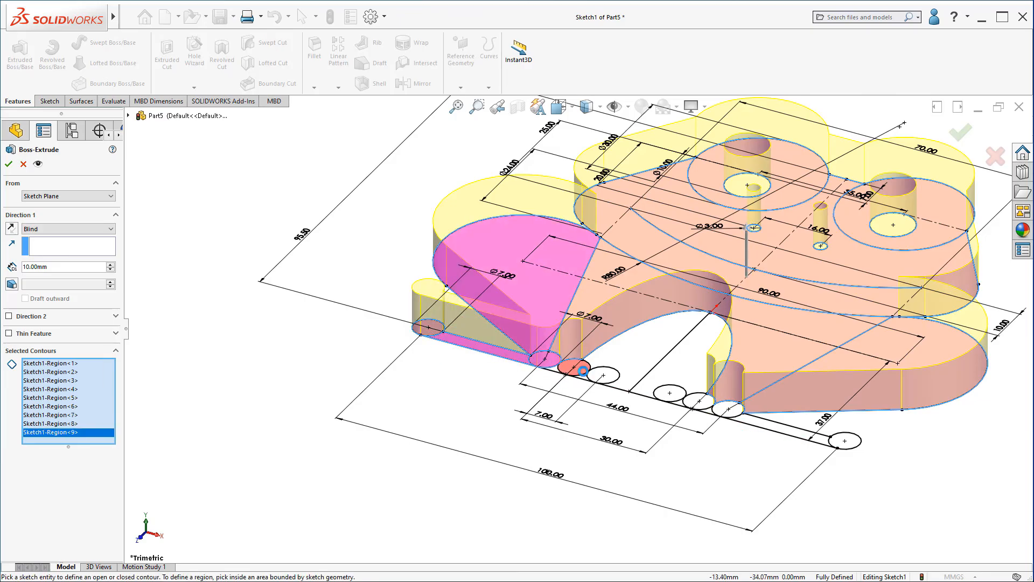
click(668, 395)
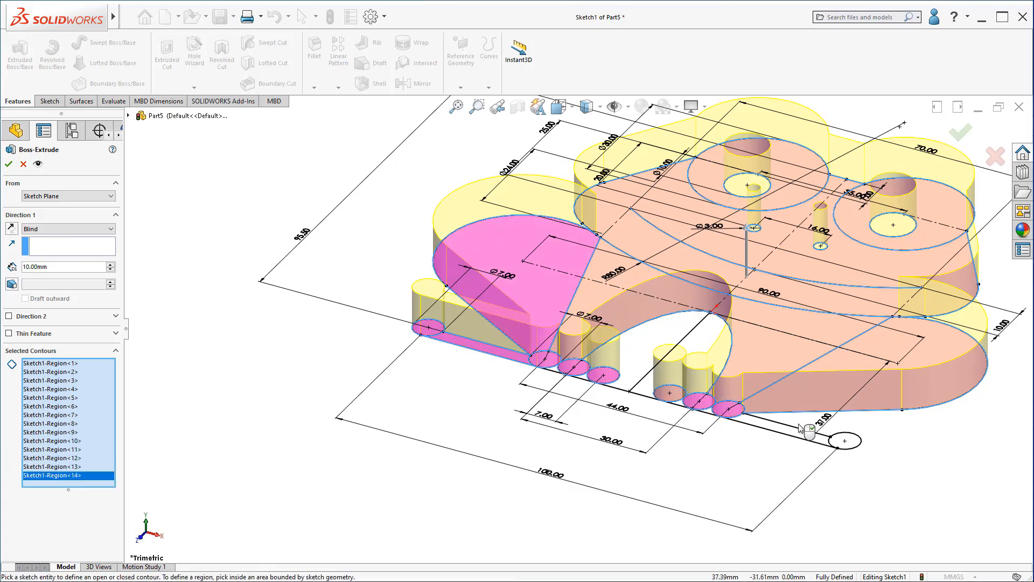
click(845, 442)
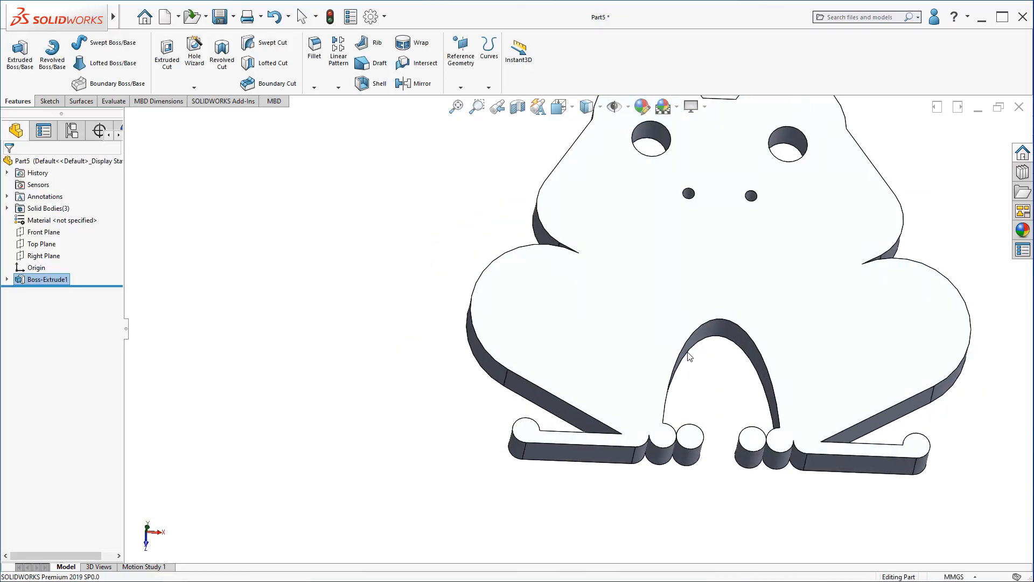
right_click(689, 356)
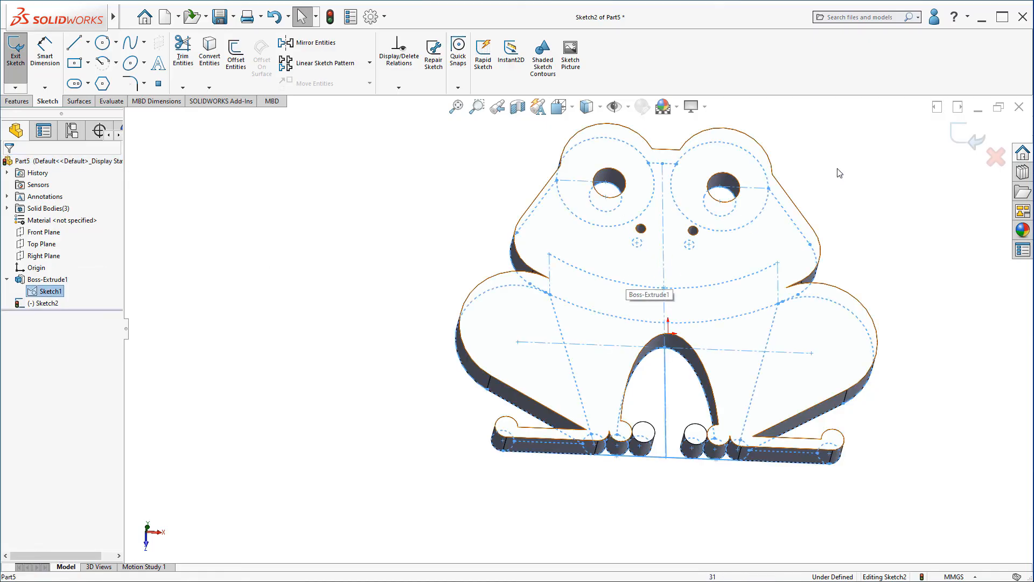
Show Sketch1, convert the smile arc and offset it 1 mm bi-directionally with the base arc as construction.
right_click(48, 291)
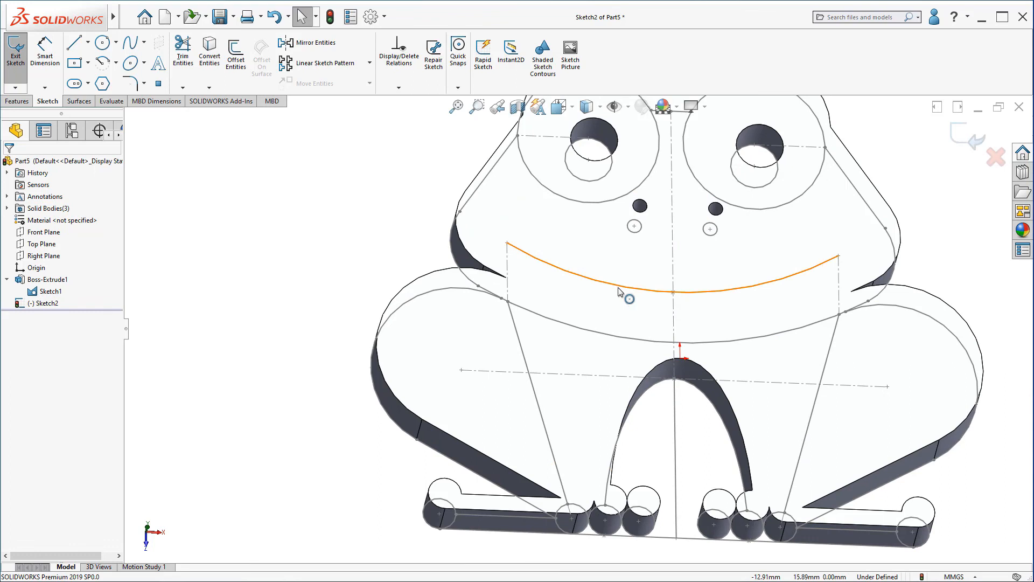
click(627, 292)
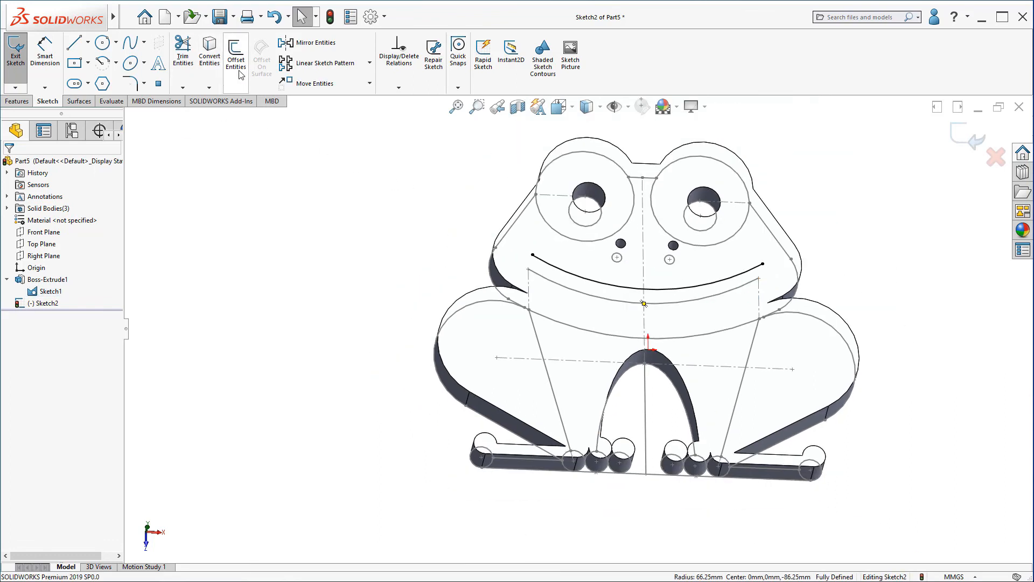
click(235, 49)
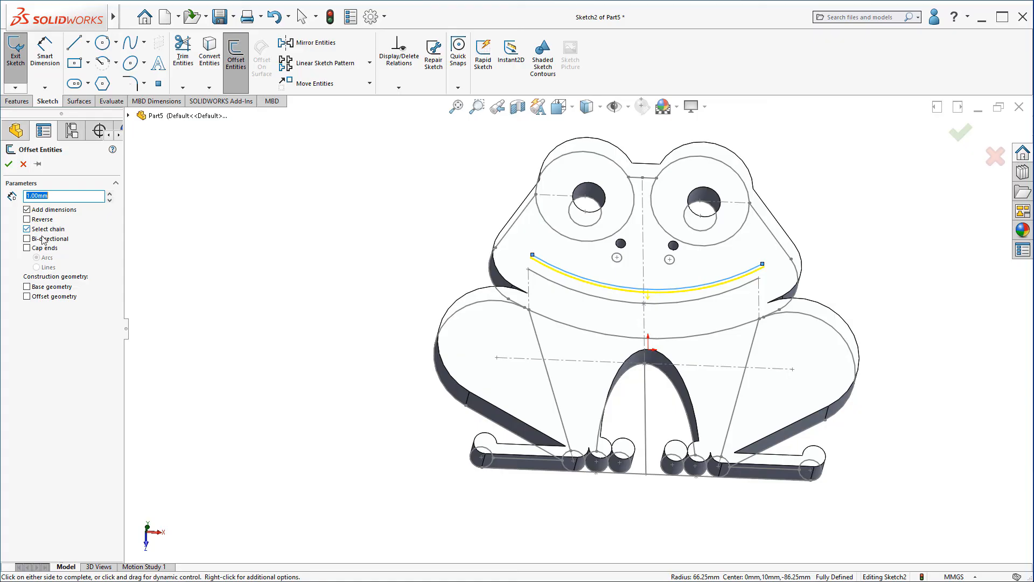
click(28, 248)
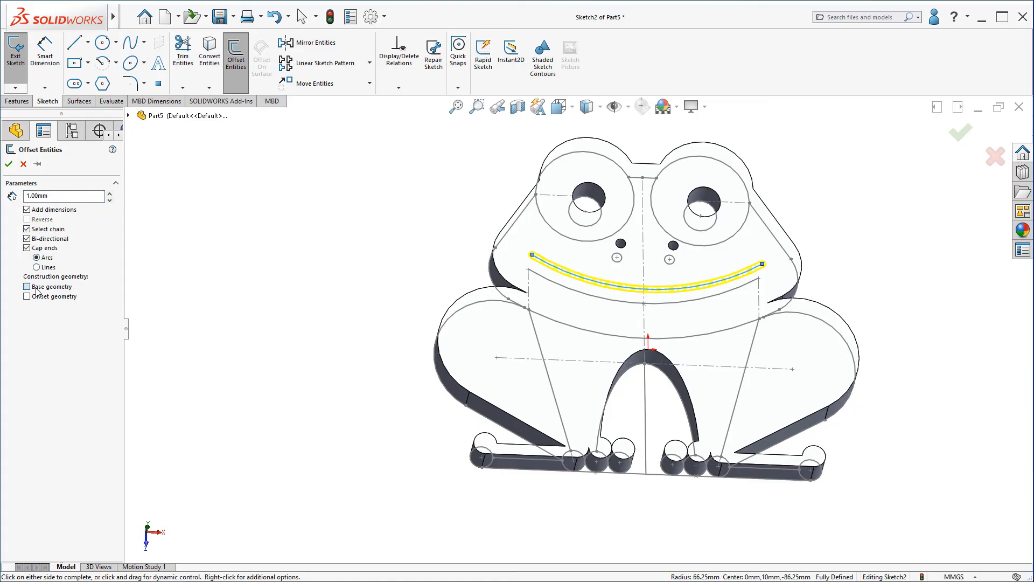
click(8, 164)
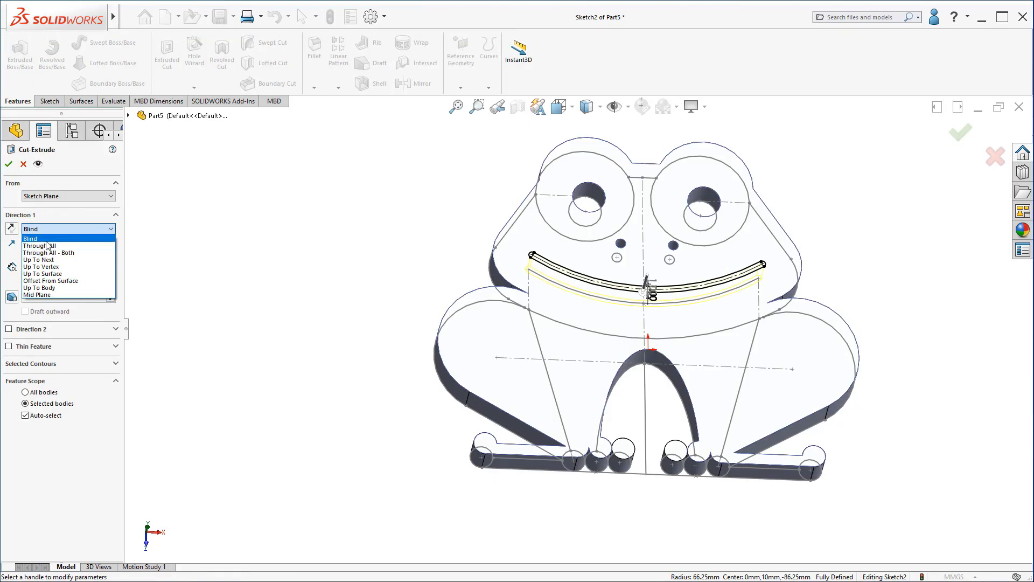
Cut the smile slot through the whole frog with Extruded Cut set to Through All.
click(40, 246)
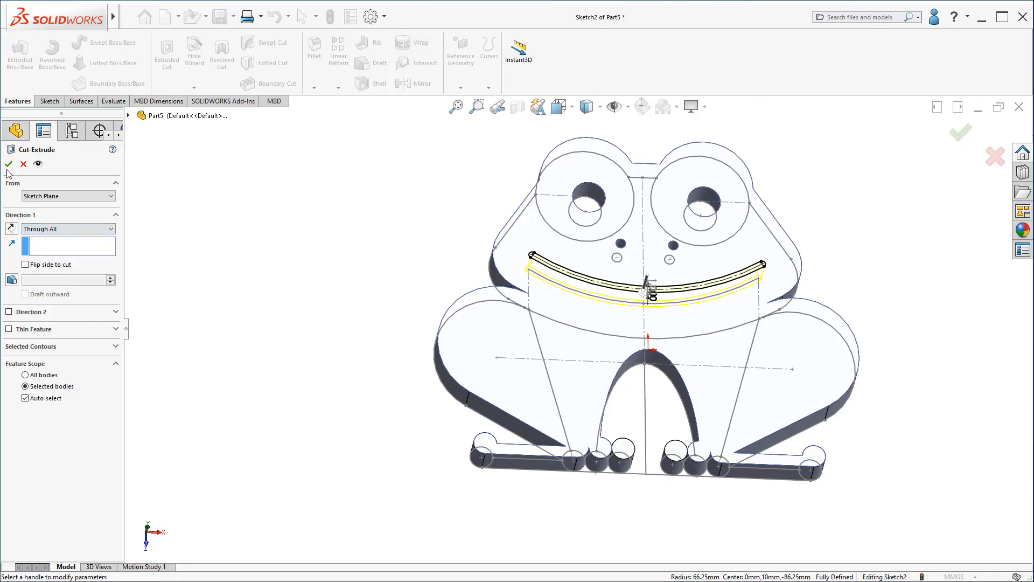
click(8, 164)
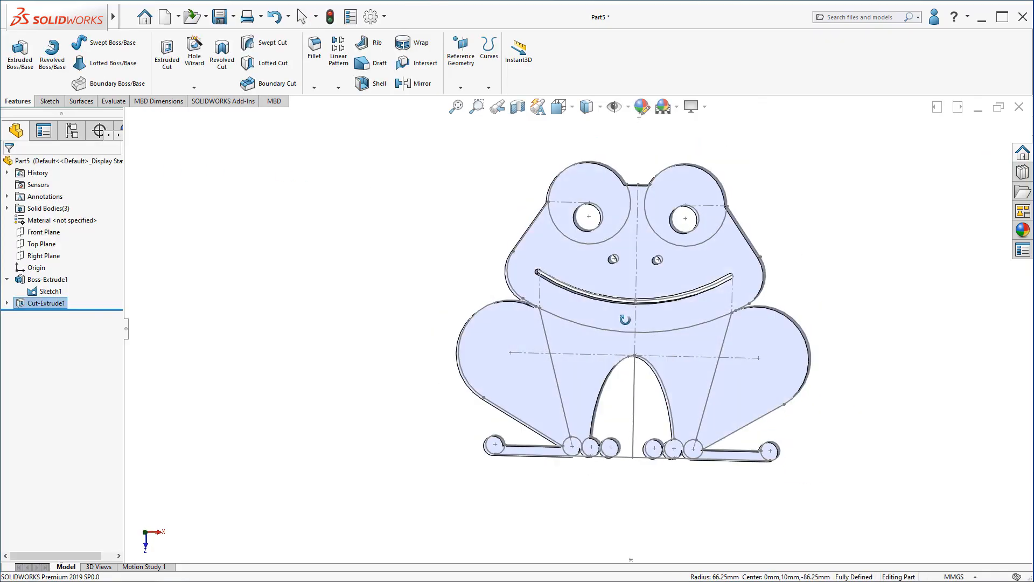
Hide Sketch1 in the tree so the finished frog shows cleanly, then deselect.
right_click(48, 291)
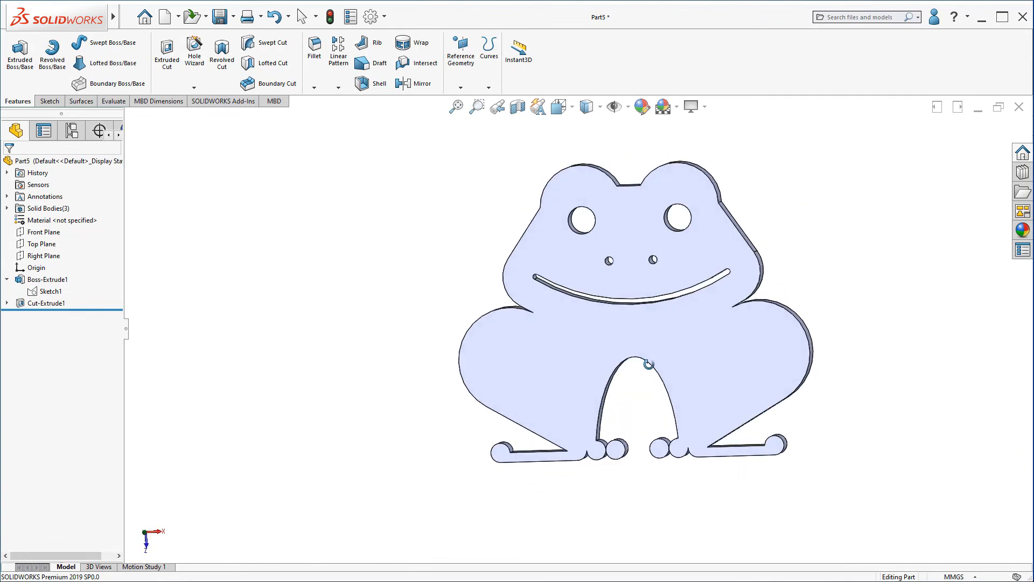
click(587, 106)
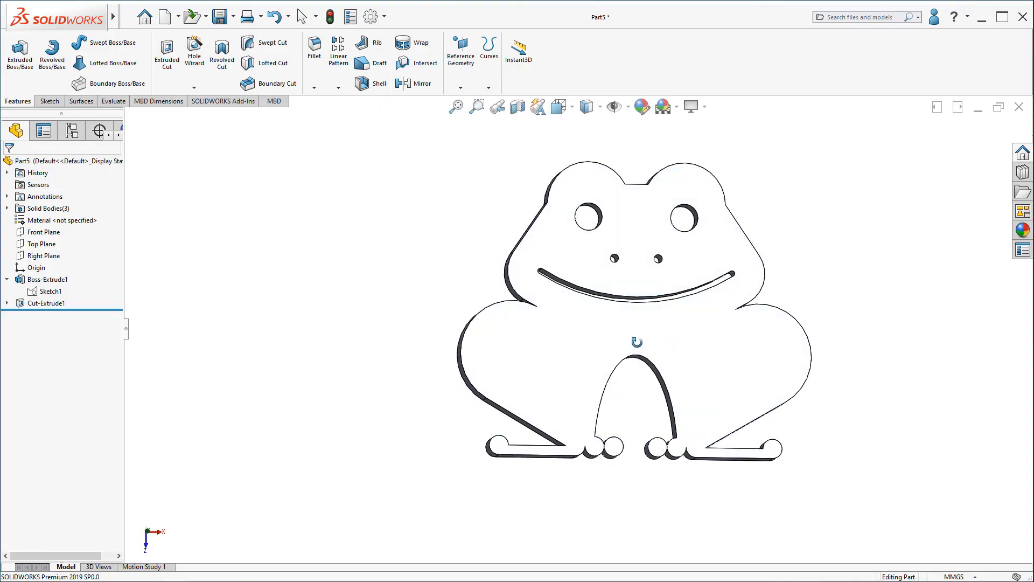